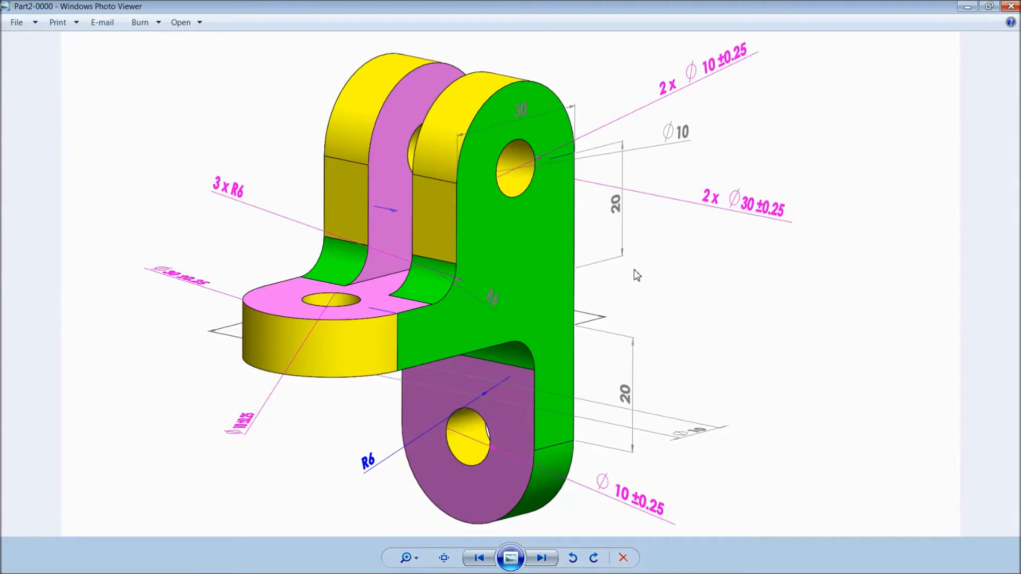
mouse_move(632, 282)
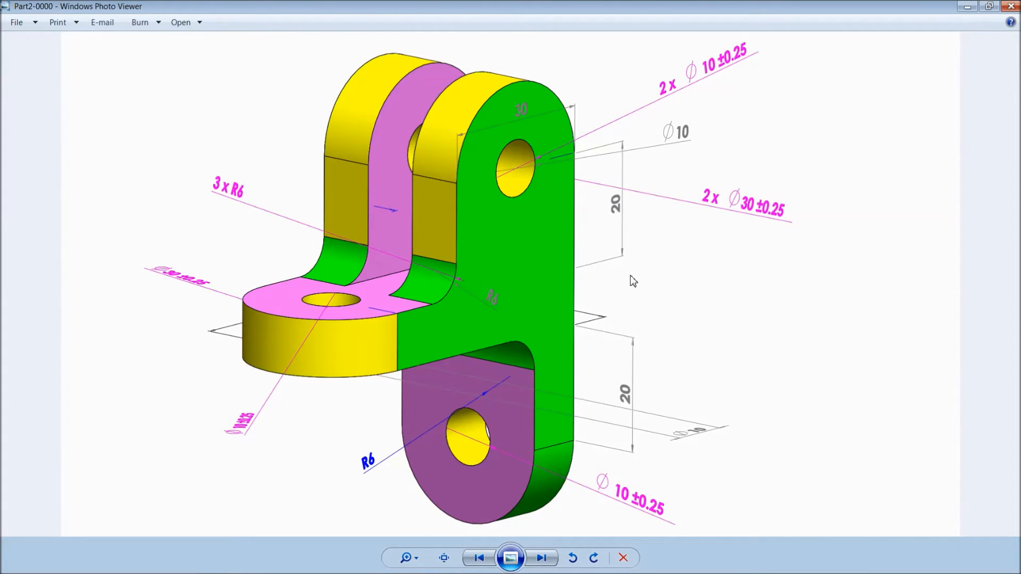
mouse_move(533, 250)
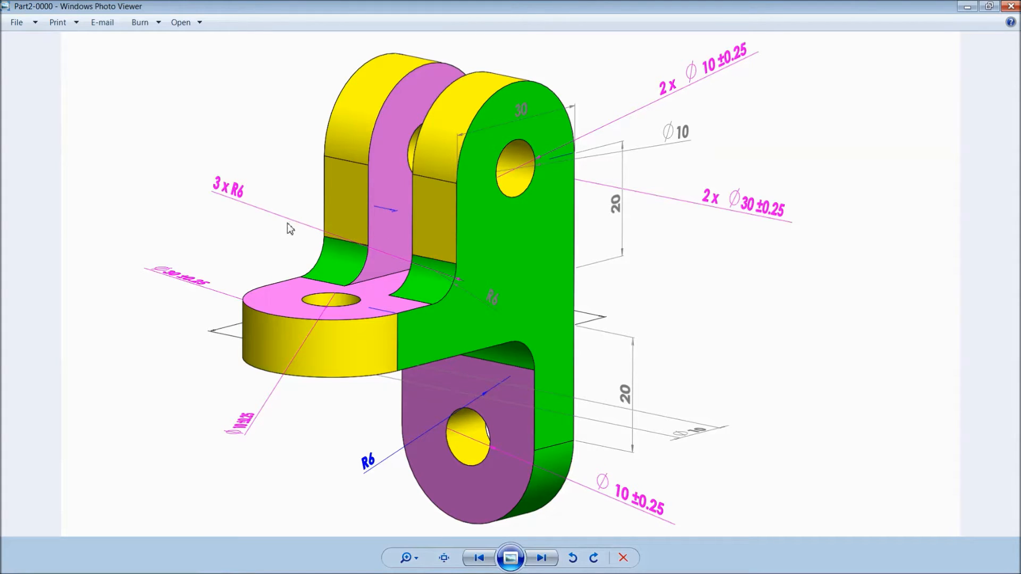
mouse_move(266, 227)
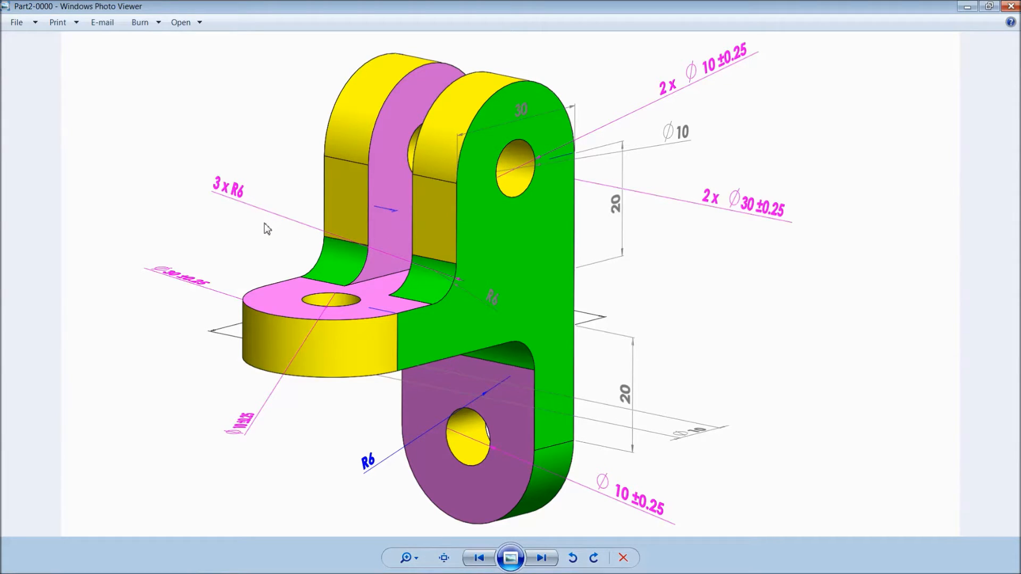
mouse_move(879, 142)
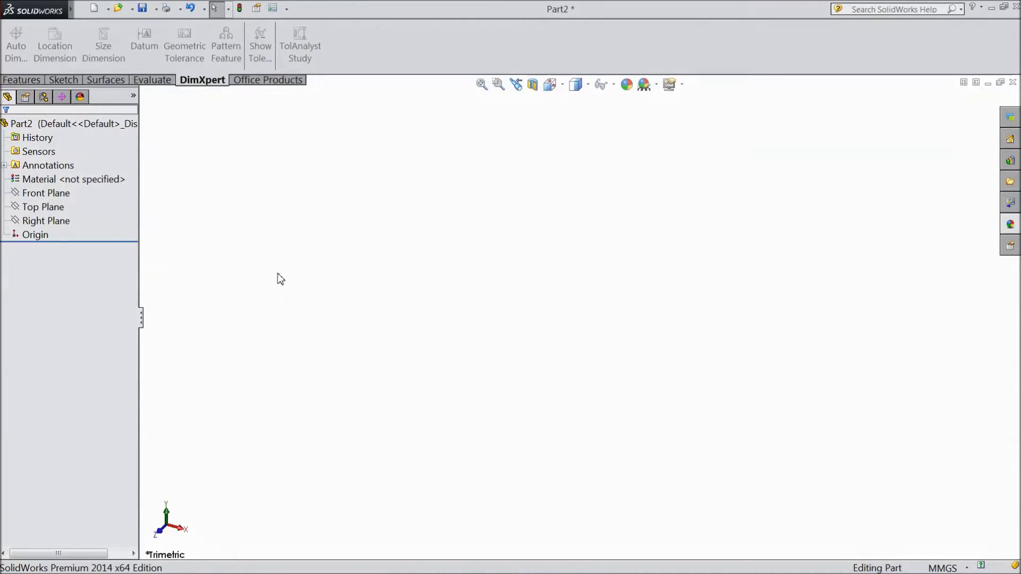
Draw a corner rectangle from the origin on the Top Plane and dimension it 45 by 30 mm
left_click(42, 206)
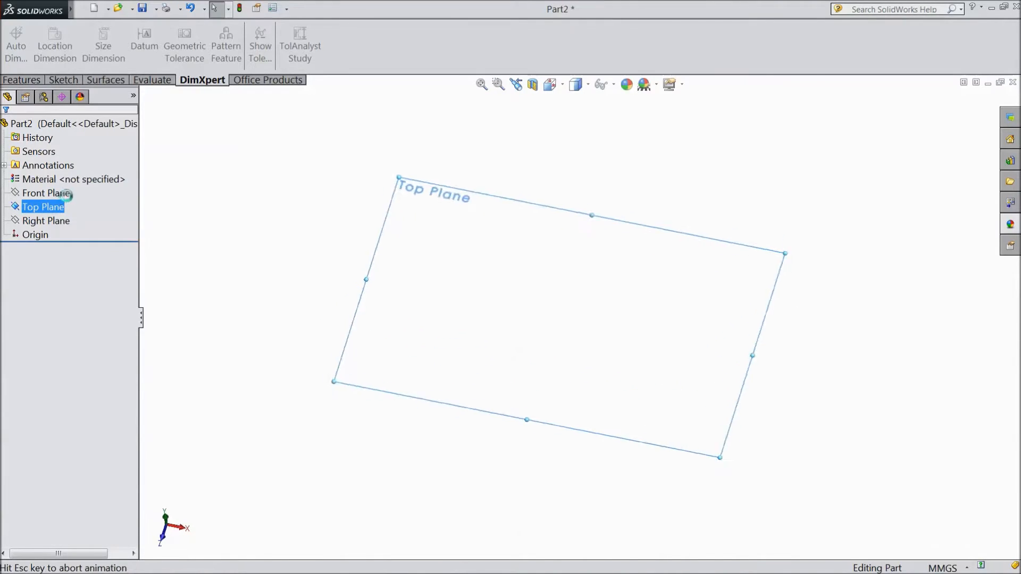
left_click(105, 41)
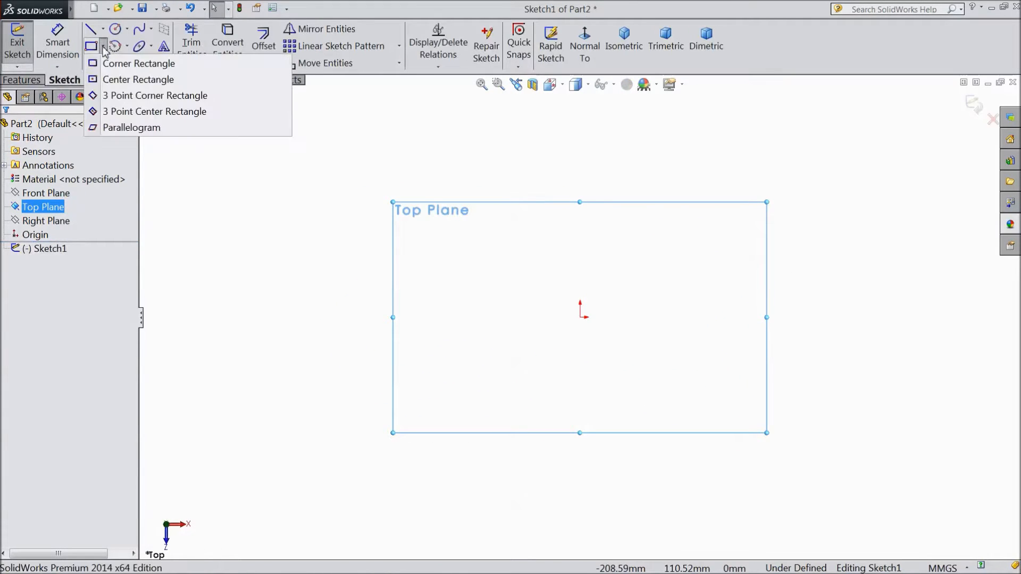
left_click(139, 64)
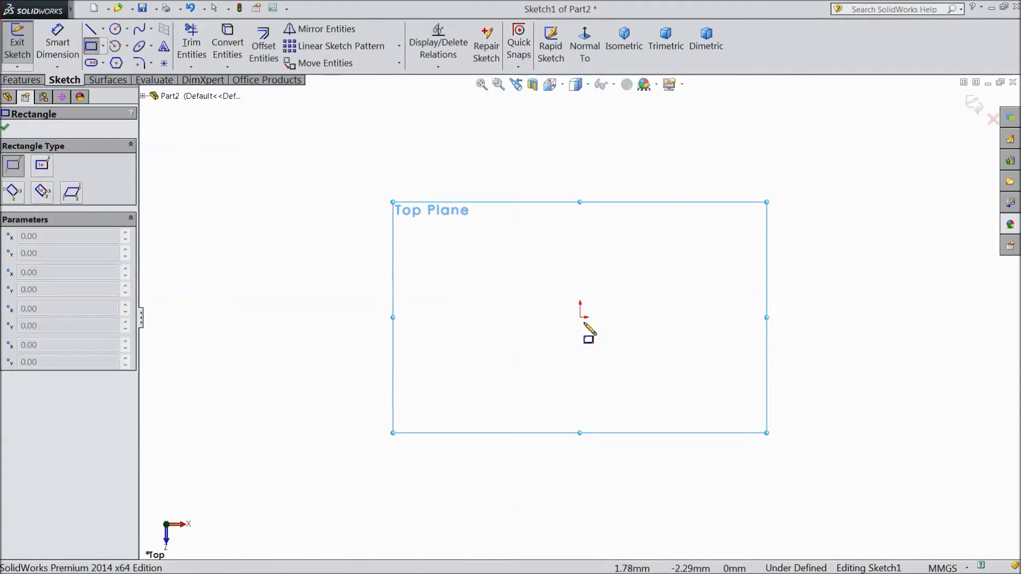
left_click_drag(580, 317, 700, 485)
type("45")
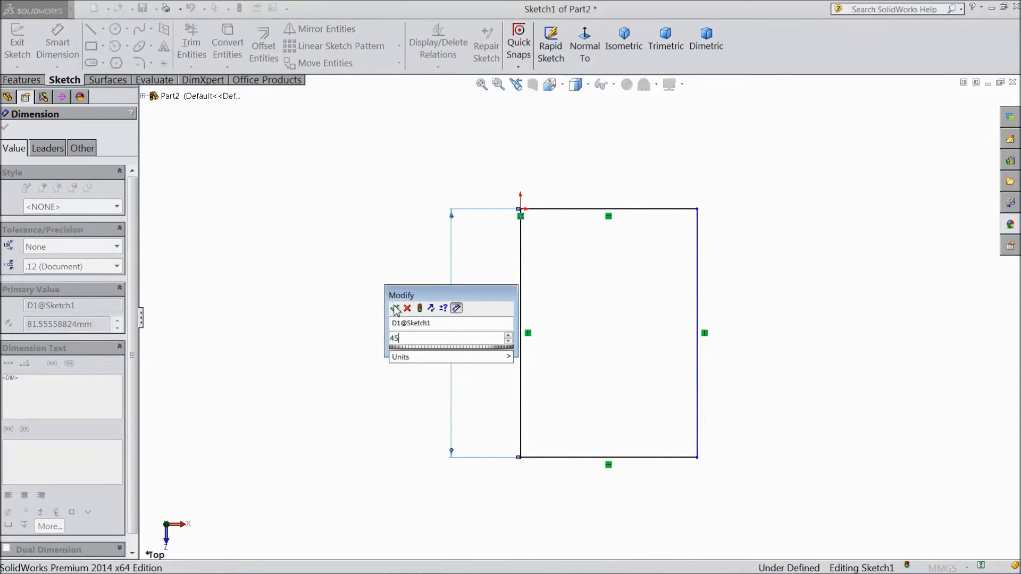
left_click(395, 309)
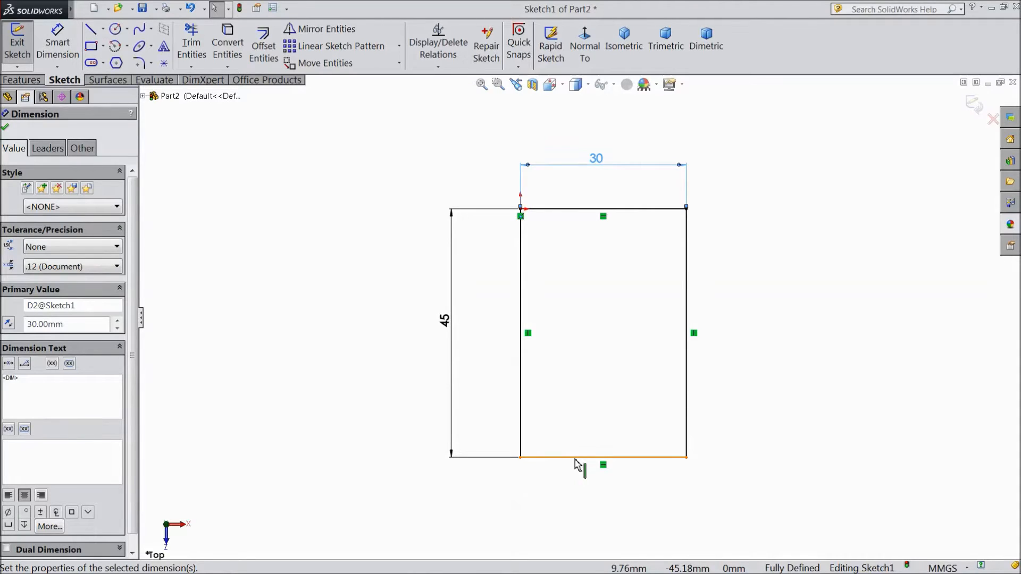
left_click(578, 461)
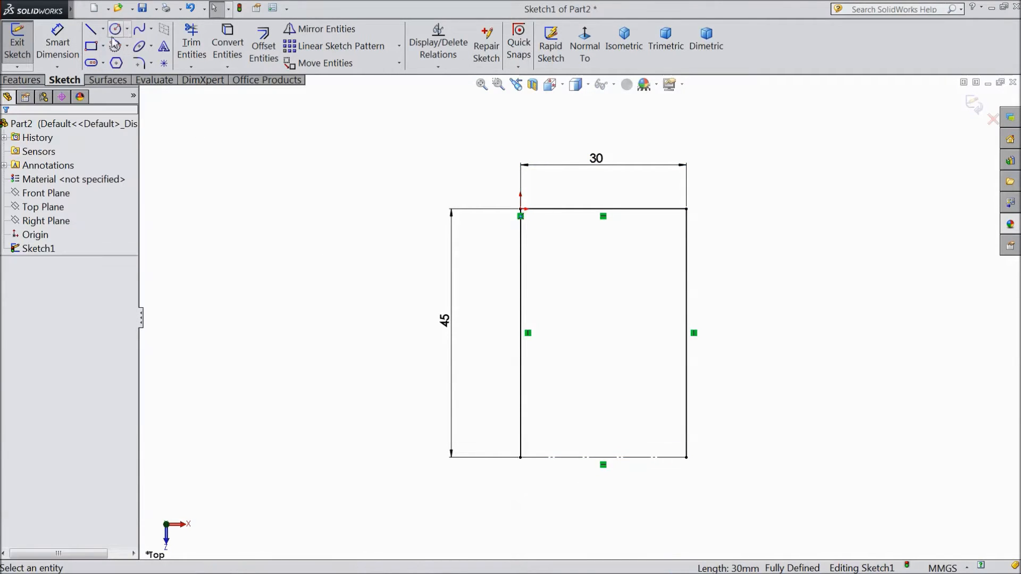
Close the rectangle's bottom edge with a centerpoint-arc semicircle between its corners
left_click(124, 29)
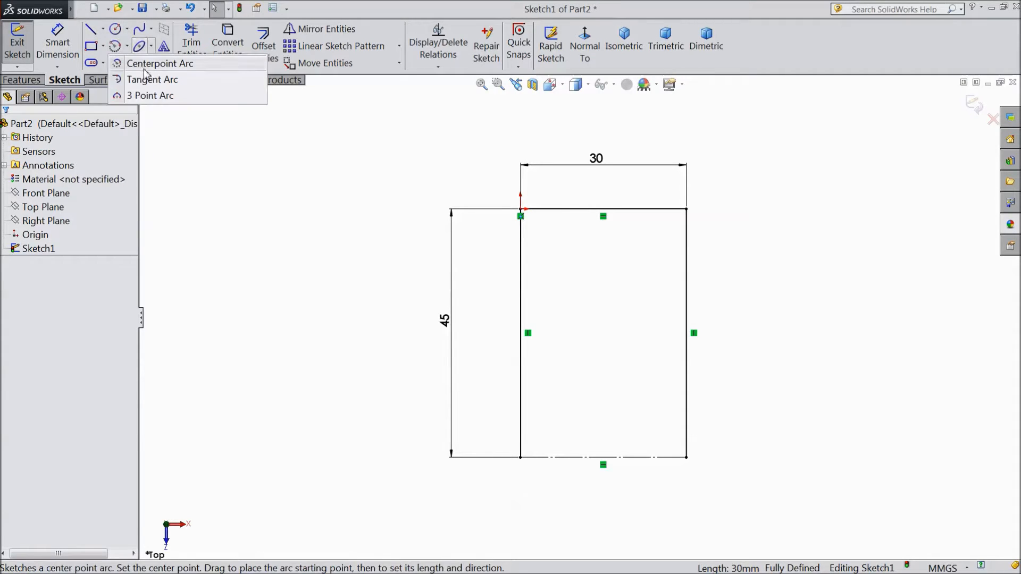
left_click(159, 64)
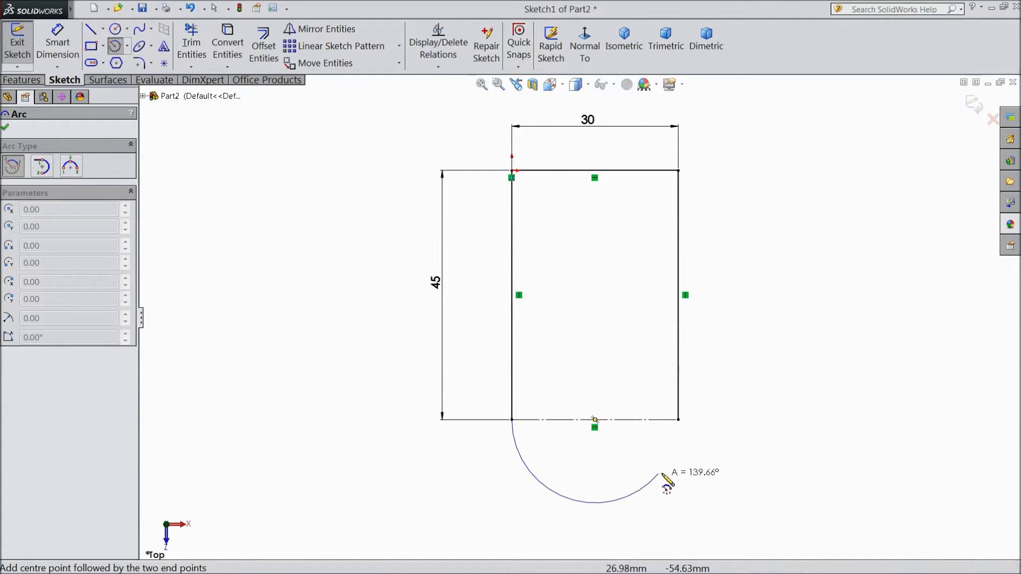
left_click(676, 420)
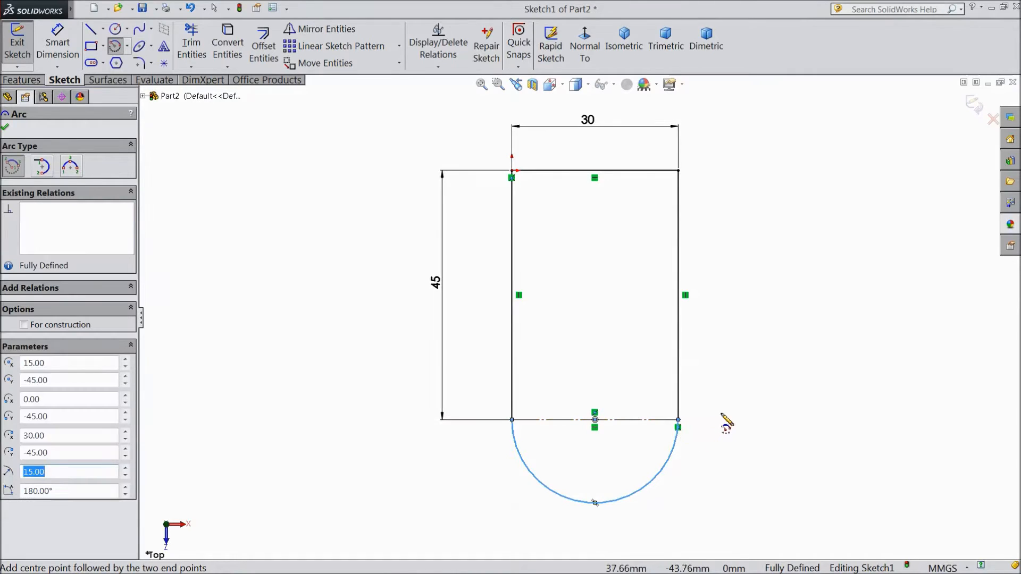
Add a 10 mm diameter circle at the semicircle's centre
left_click(112, 28)
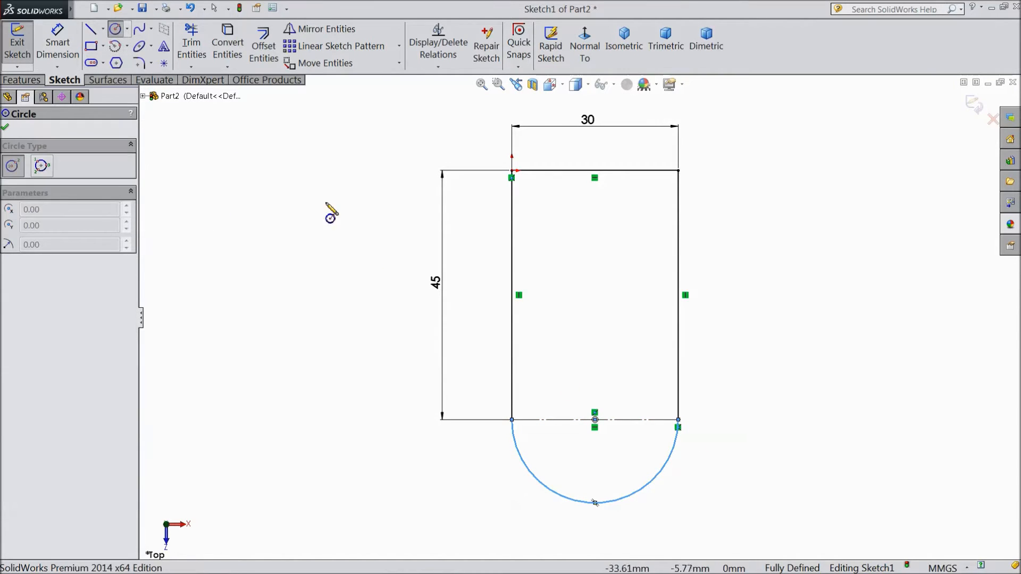
left_click_drag(595, 420, 586, 387)
type("10")
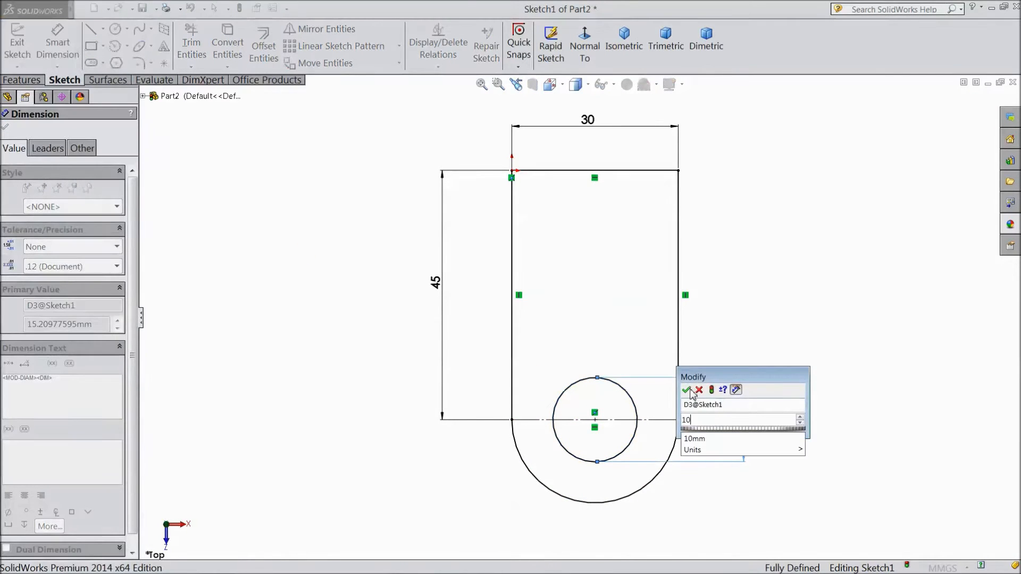
left_click(685, 389)
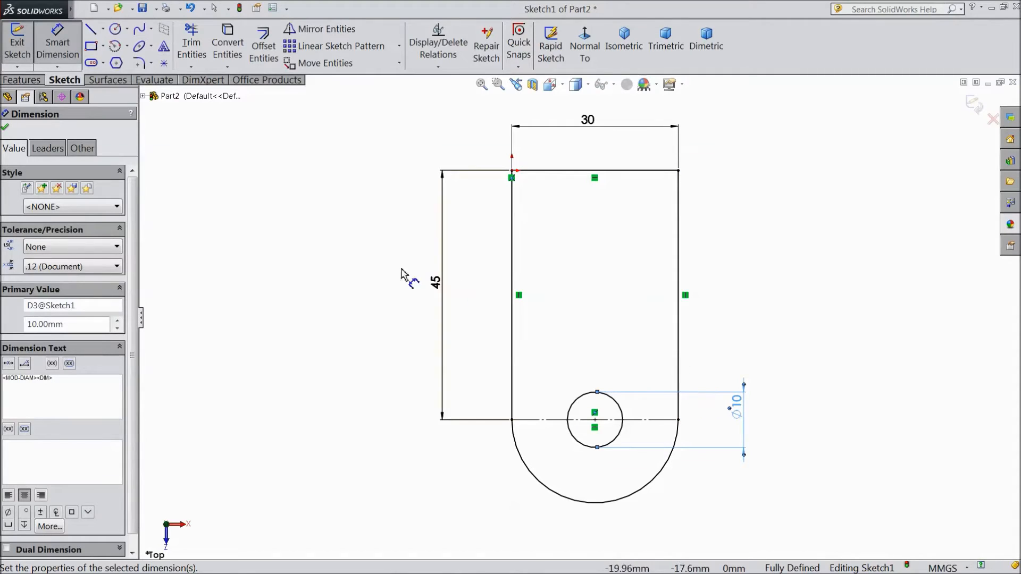
mouse_move(381, 289)
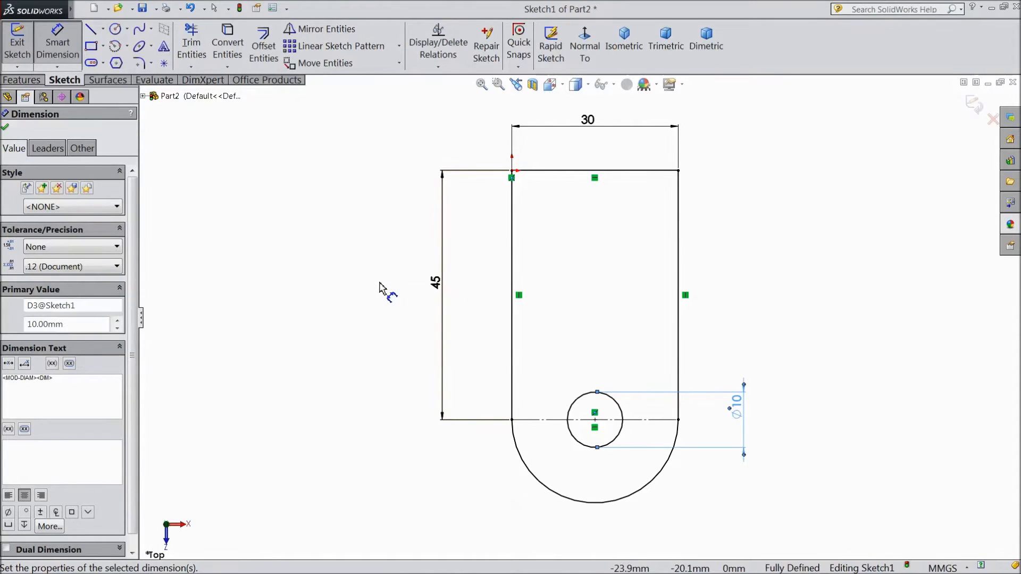
mouse_move(372, 283)
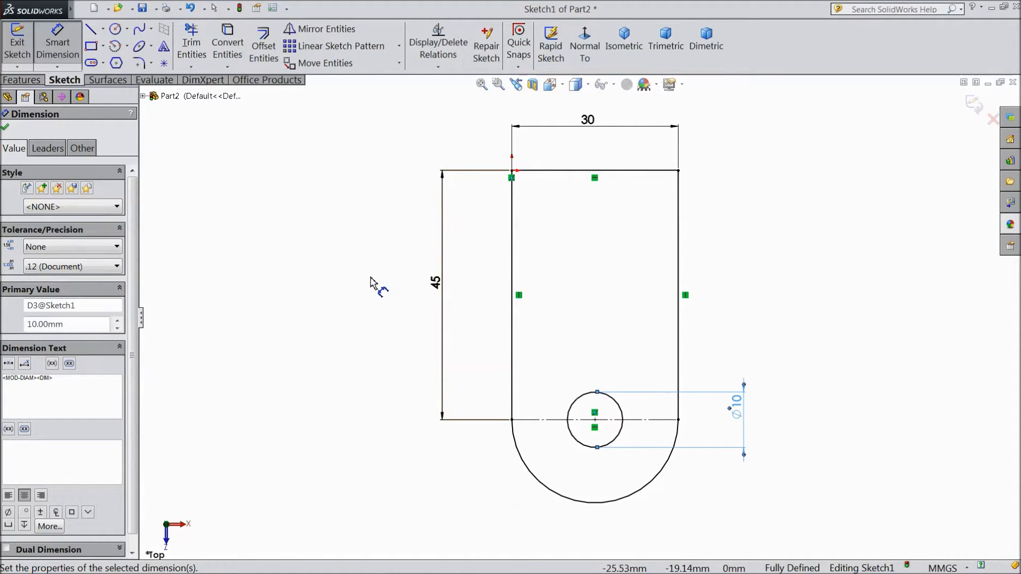
left_click(21, 80)
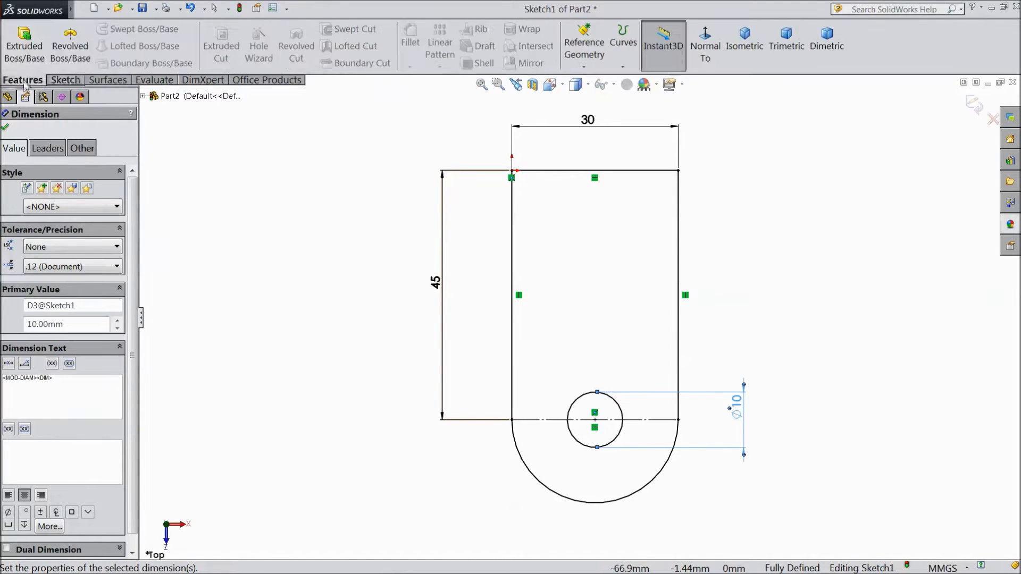
Boss-extrude the sketch 10 mm blind into the base plate, viewed isometrically
left_click(20, 42)
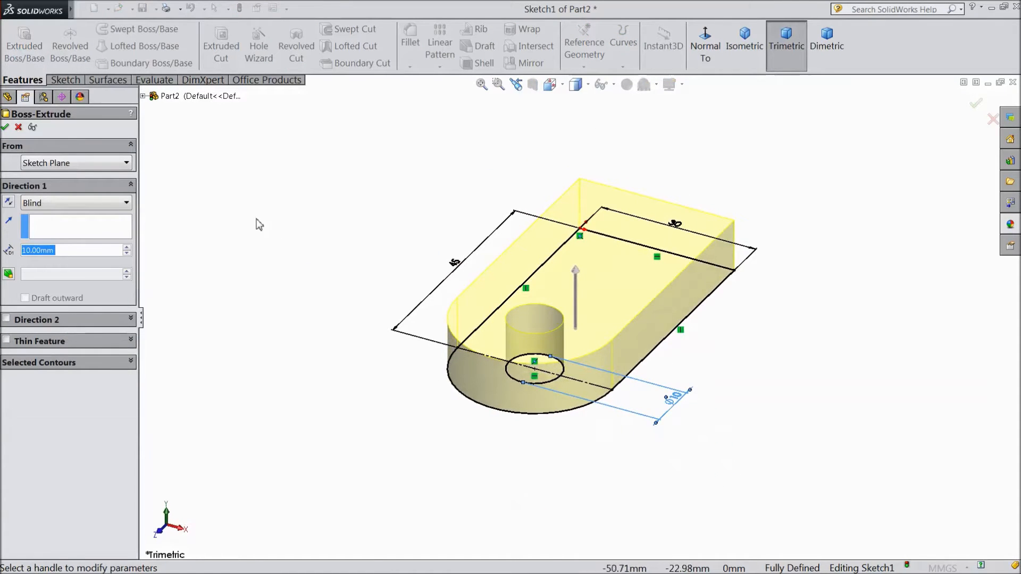
left_click(745, 32)
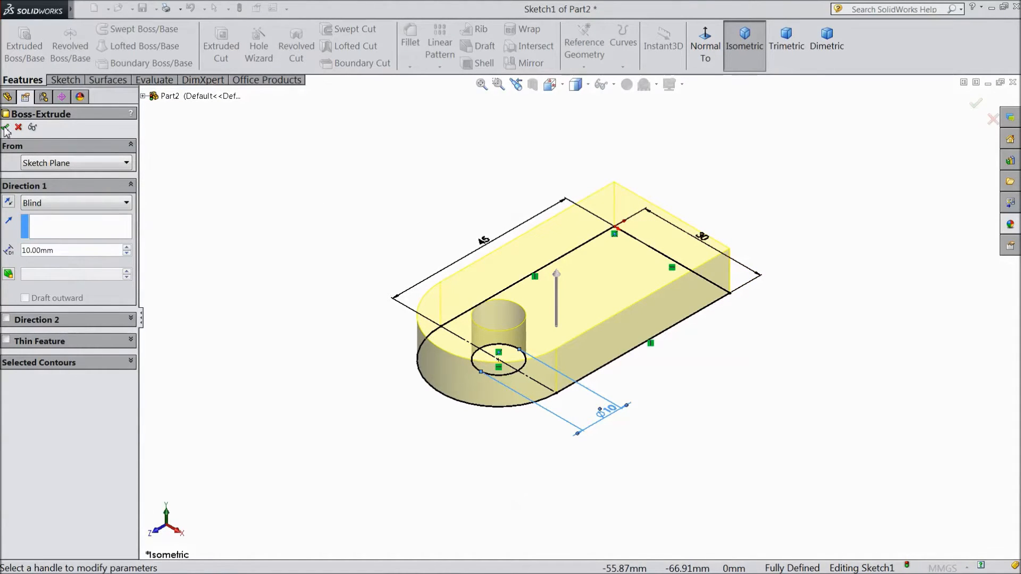
left_click(7, 127)
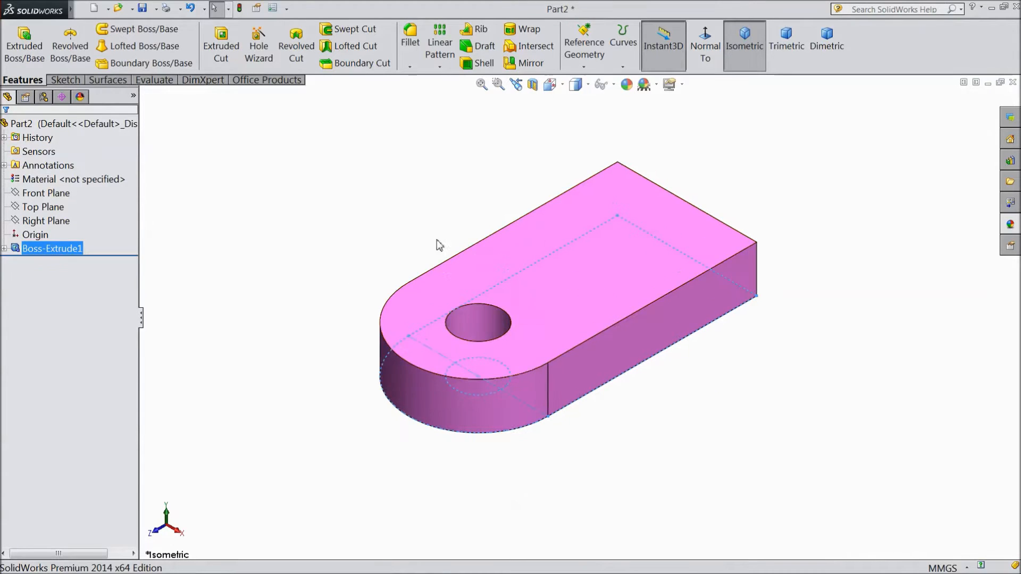
On the plate's side face draw a 20 mm tall, 30 mm wide lug outline with a construction top edge
left_click(668, 314)
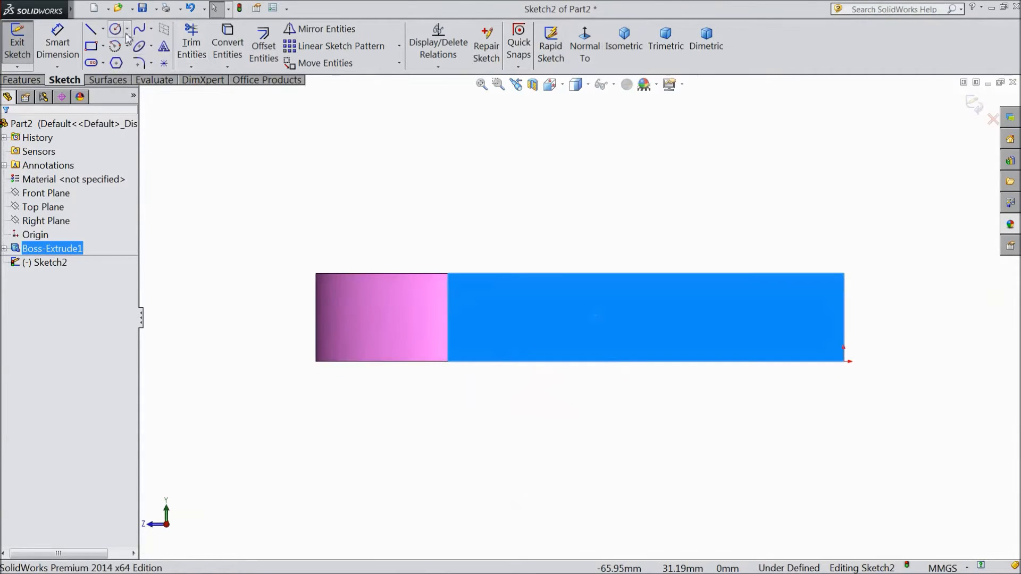
left_click(90, 27)
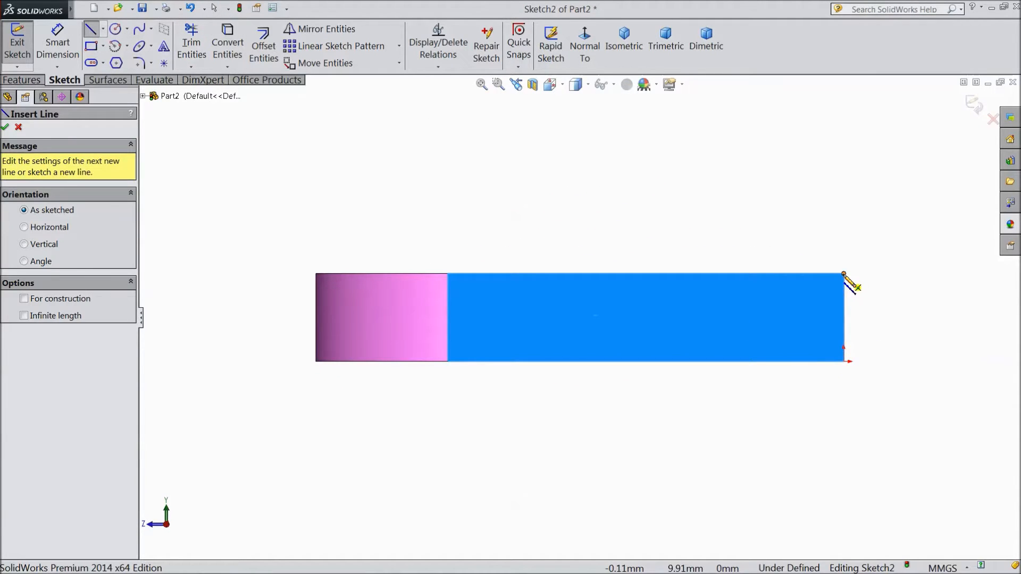
left_click_drag(843, 280, 843, 114)
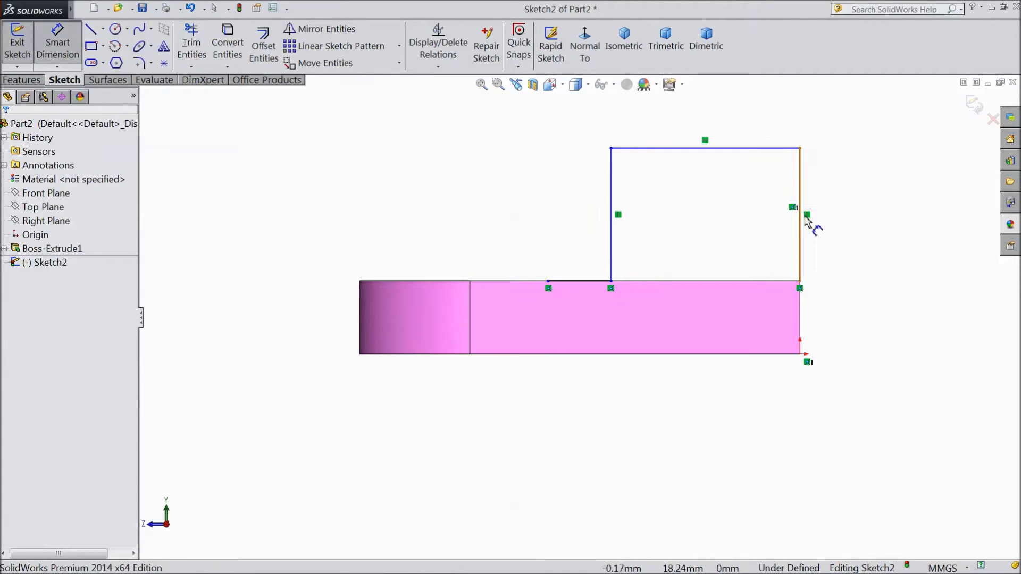
left_click(799, 218)
type("30")
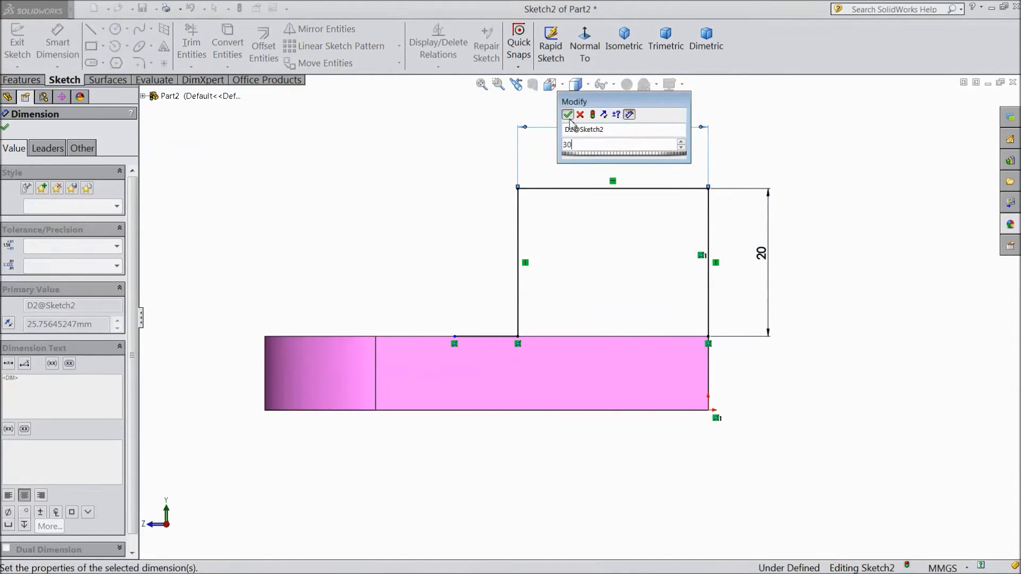
left_click(568, 115)
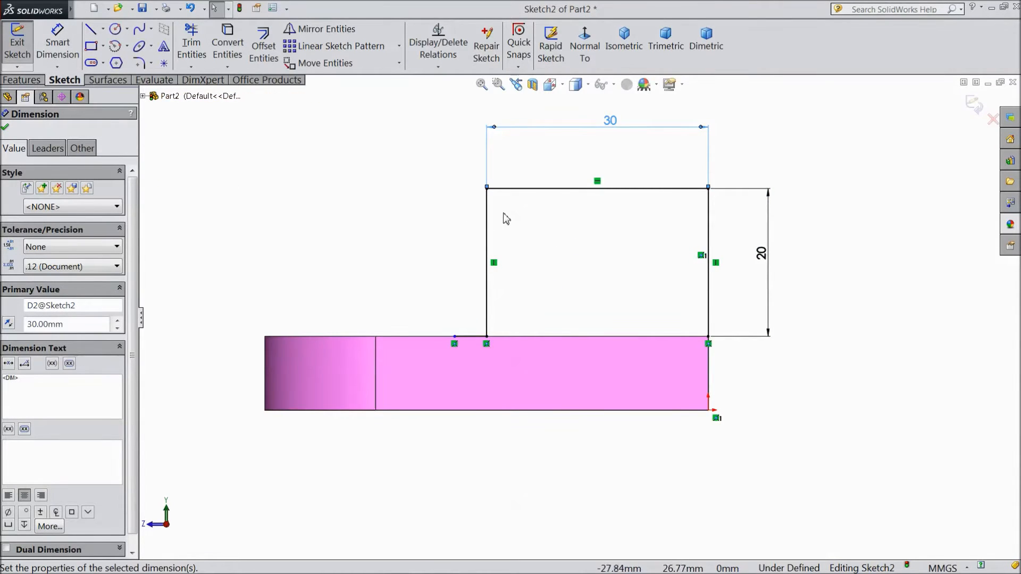
left_click(596, 189)
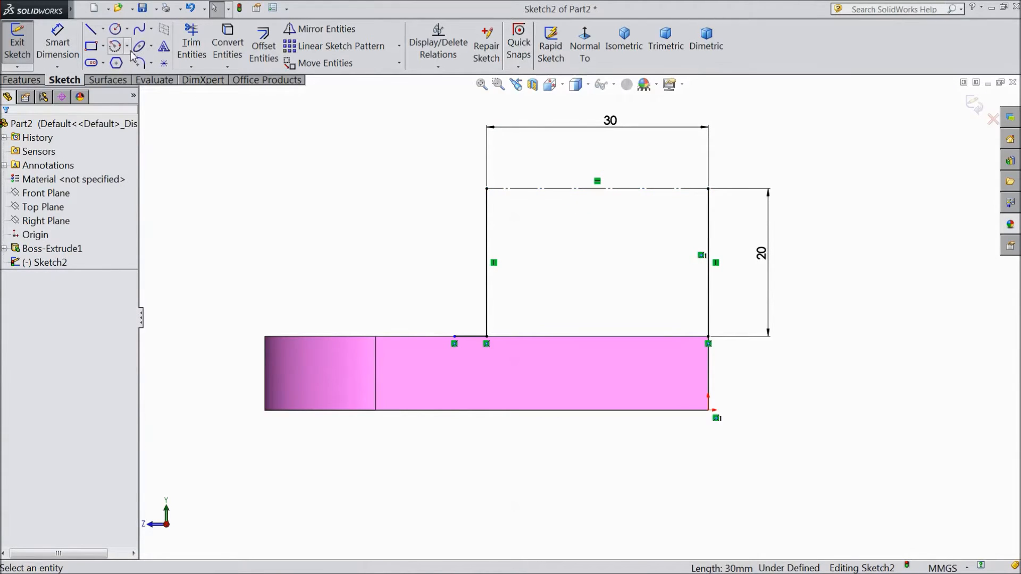
Cap the lug with a centerpoint-arc semicircle and a 10 mm circle at its centre
left_click(111, 48)
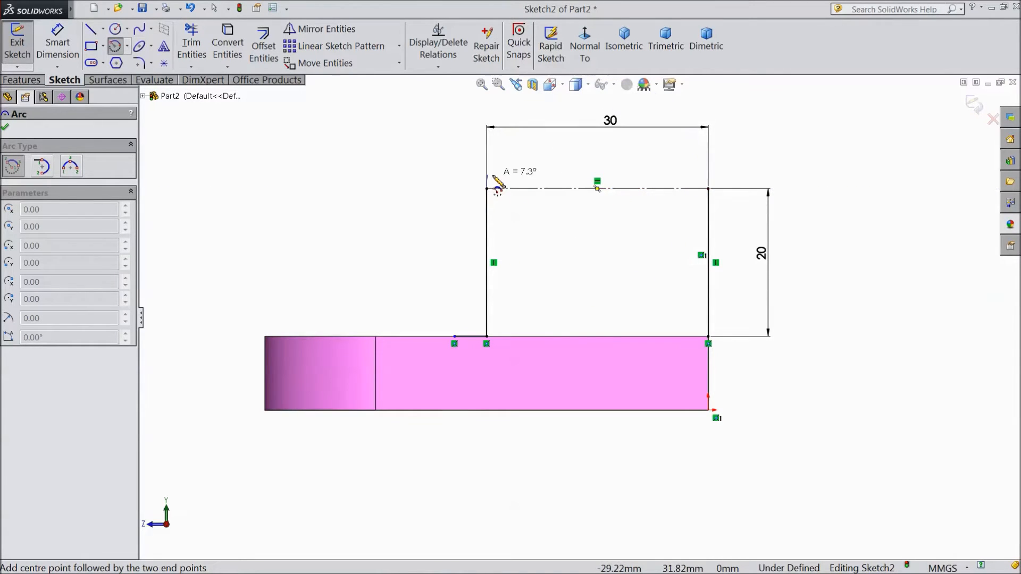
left_click_drag(497, 189, 709, 201)
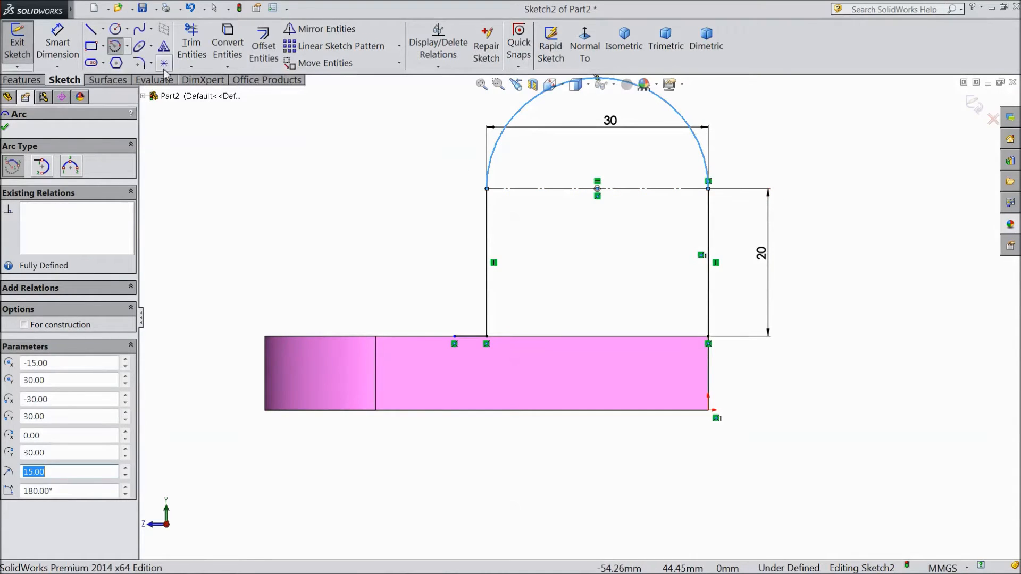
left_click(111, 28)
type("10")
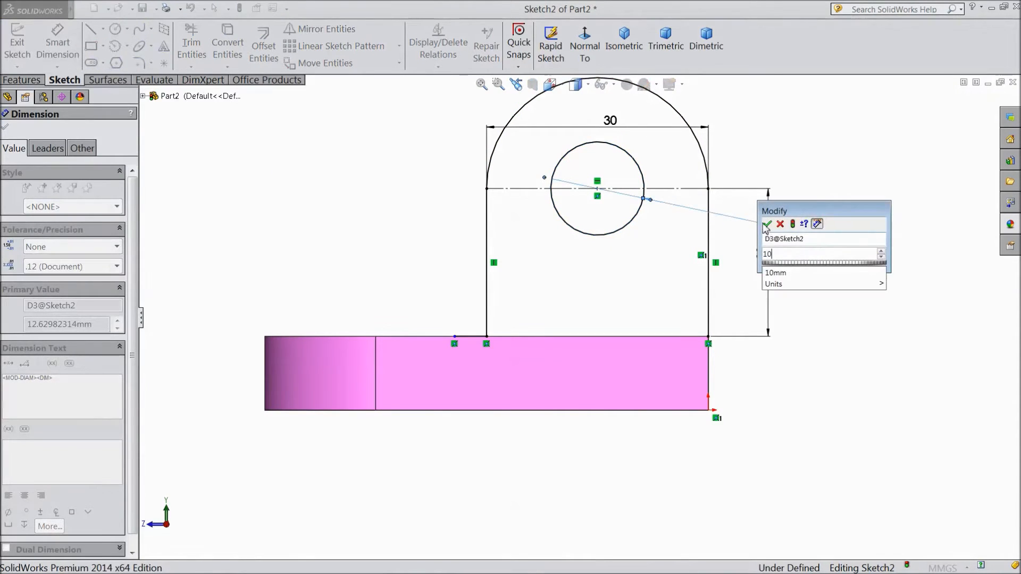
left_click(768, 224)
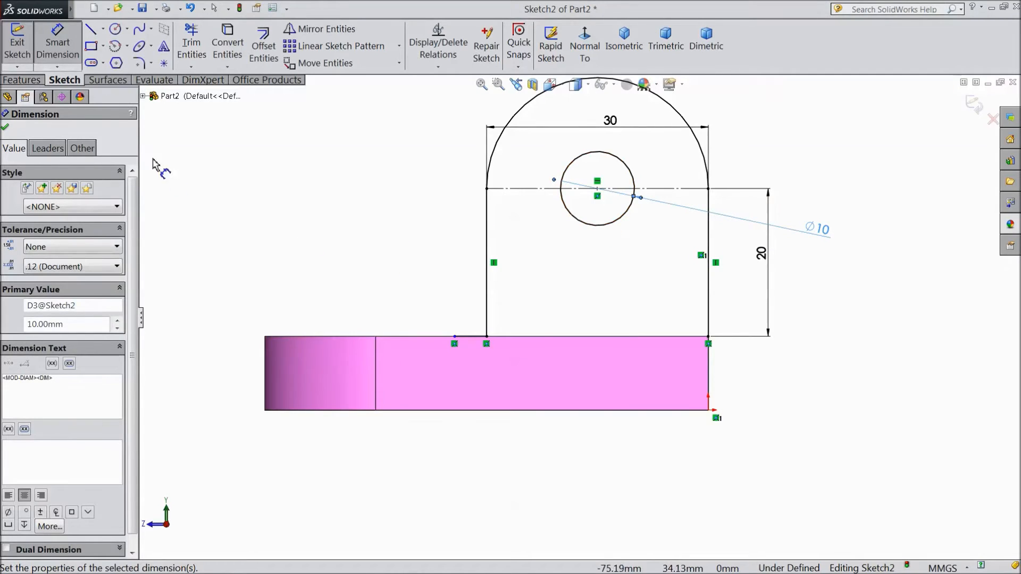
mouse_move(468, 349)
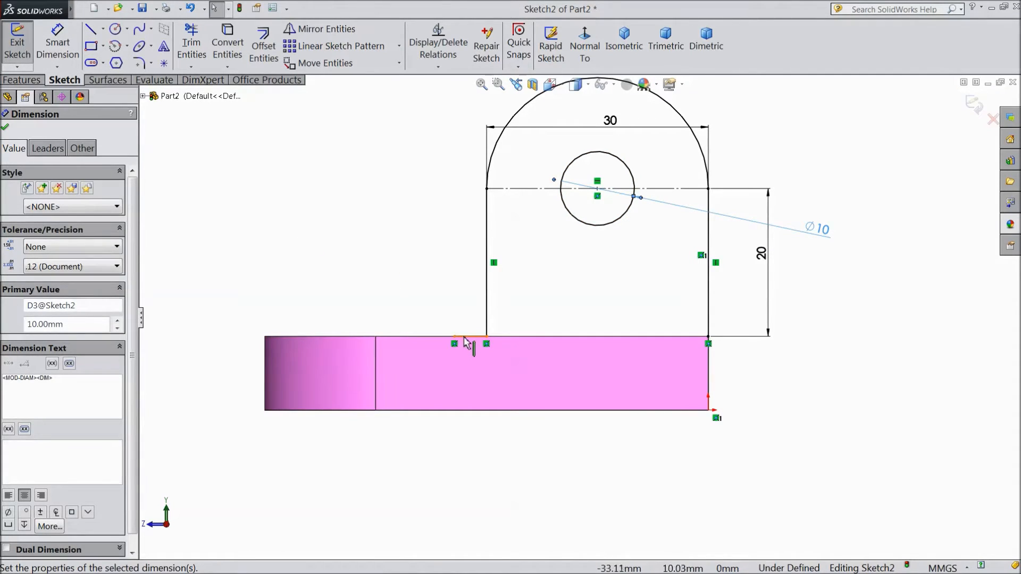
left_click(436, 338)
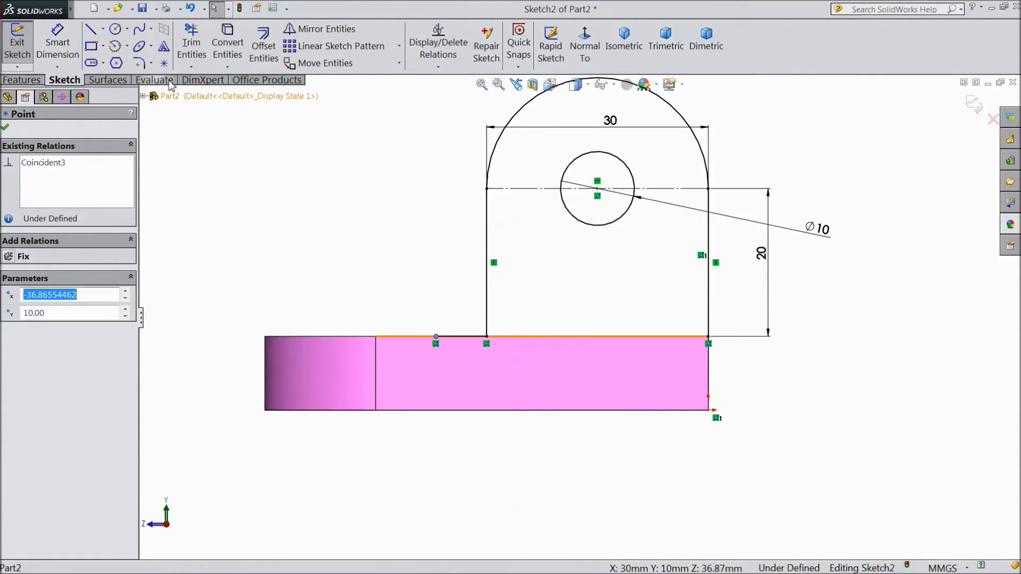
Apply a 6 mm sketch fillet at the lug's lower-left corner with the plate
left_click(141, 63)
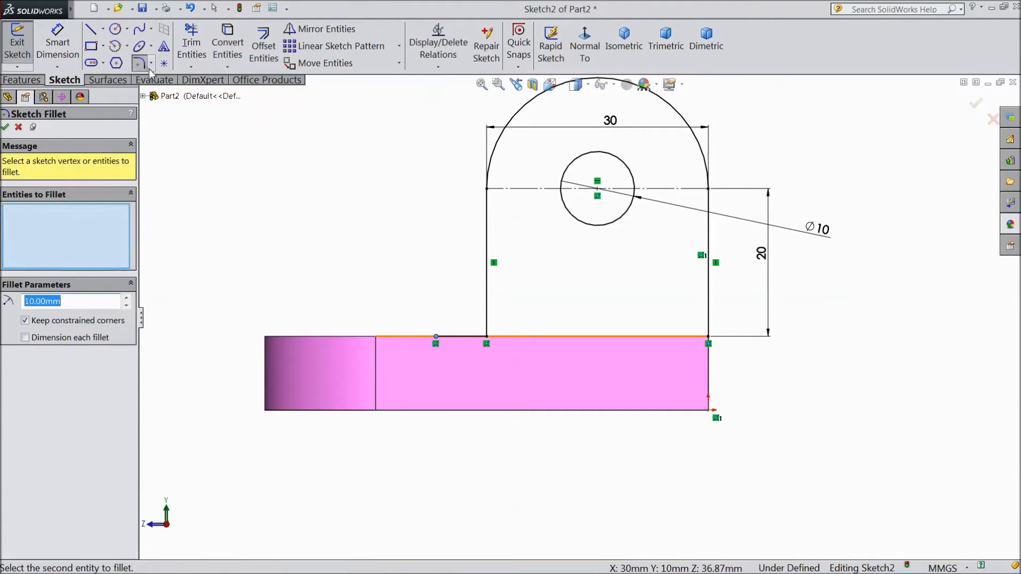
type("6")
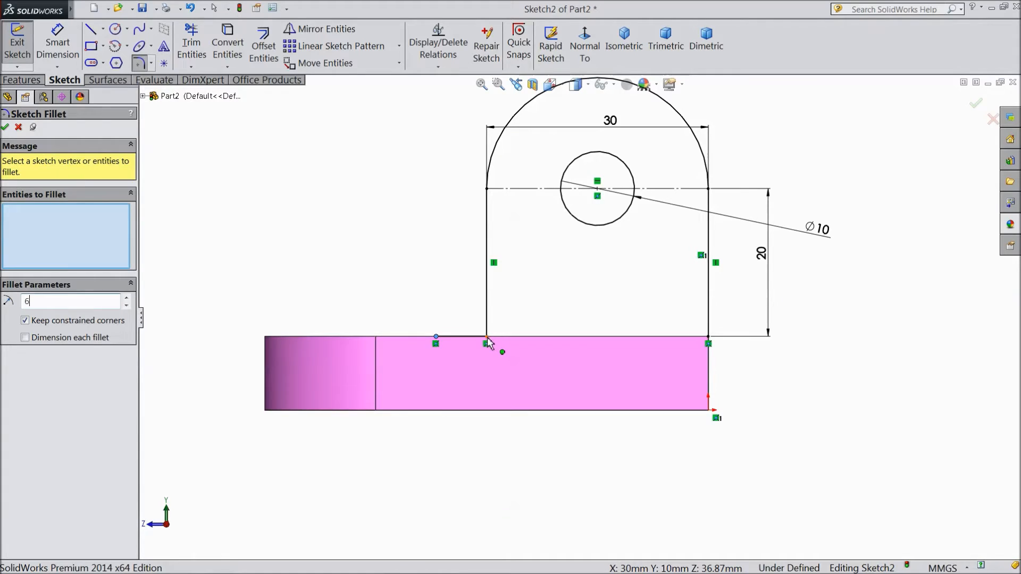
left_click(486, 340)
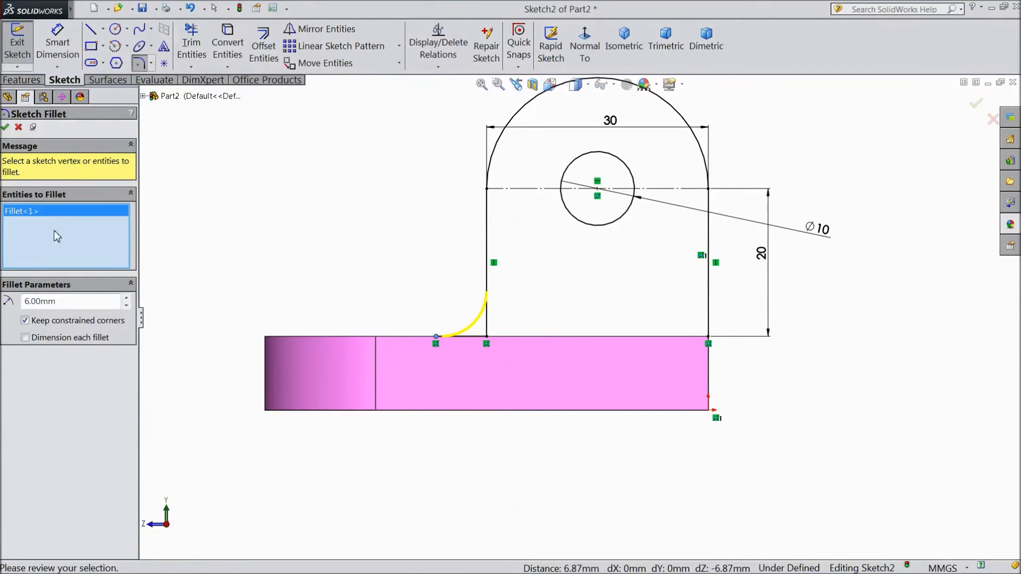
left_click(7, 128)
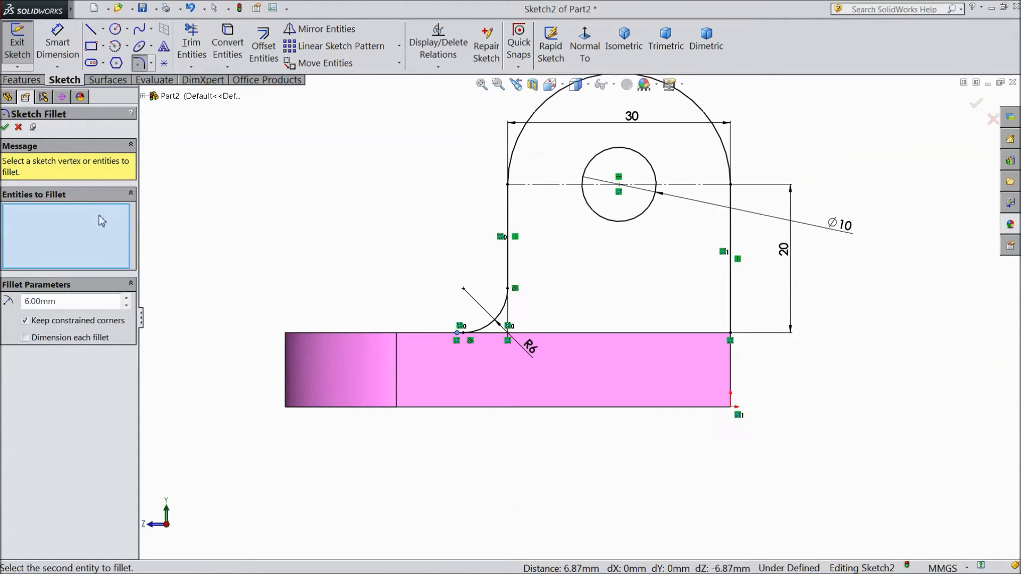
mouse_move(91, 94)
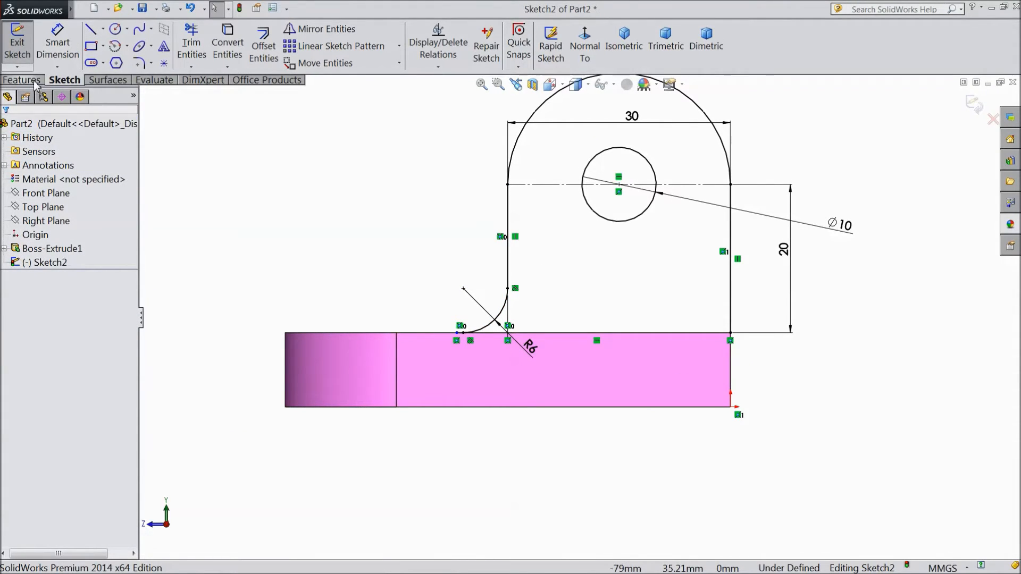
Boss-extrude the lug sketch 10 mm blind into a solid upright lug (Boss-Extrude2)
left_click(22, 80)
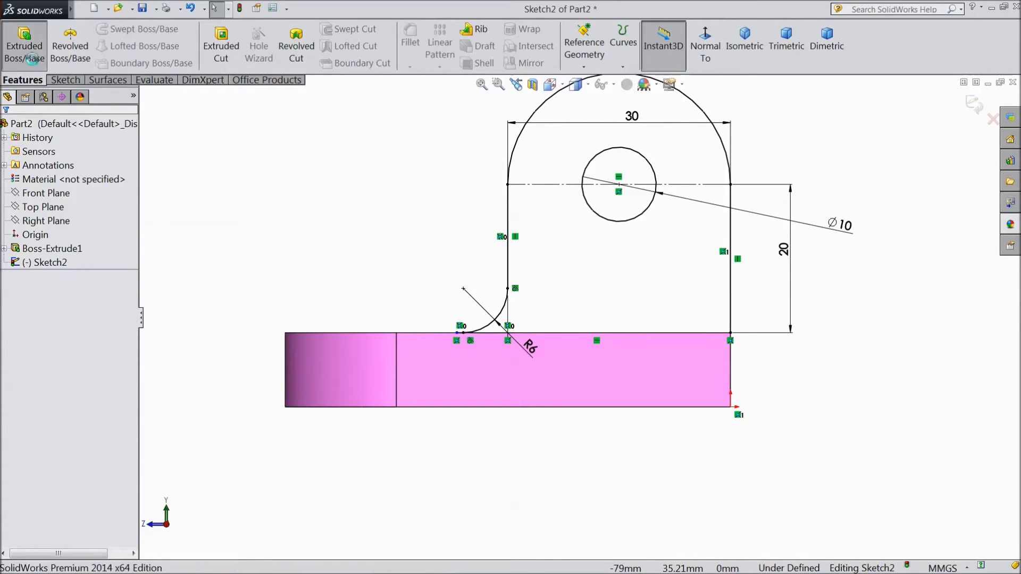
left_click(23, 38)
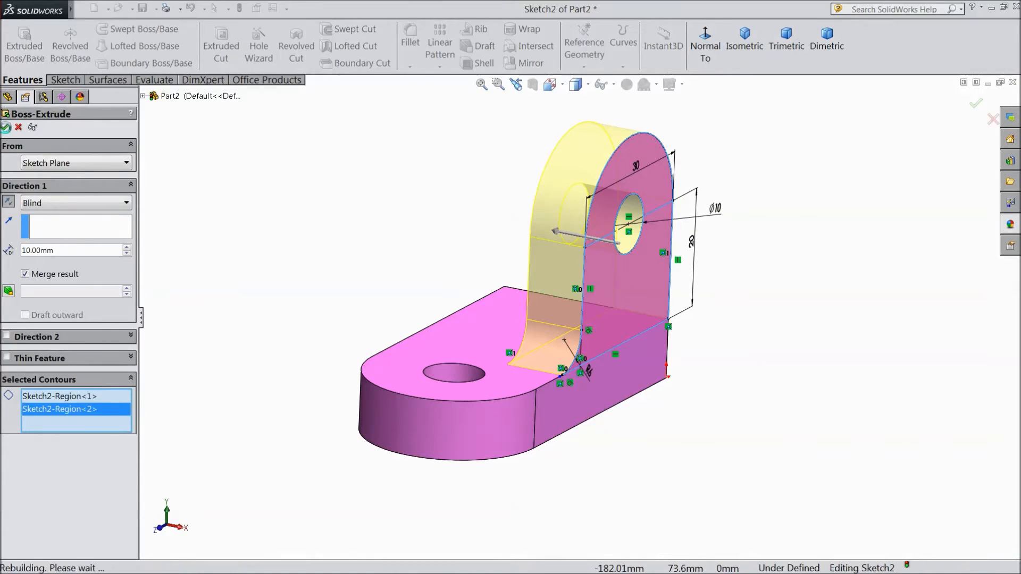
left_click(9, 127)
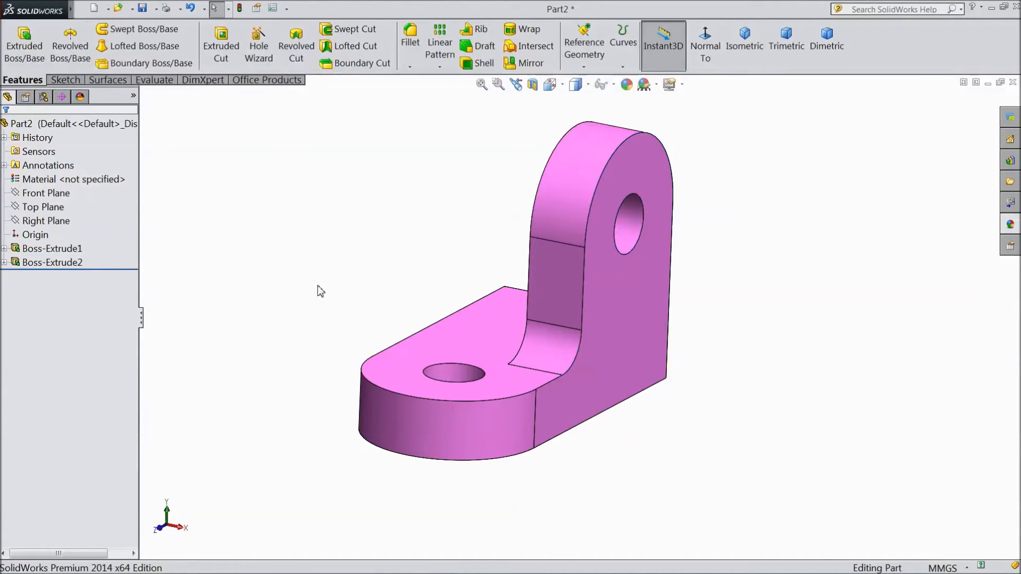
Create reference plane Plane1 from the Right Plane
left_click(45, 221)
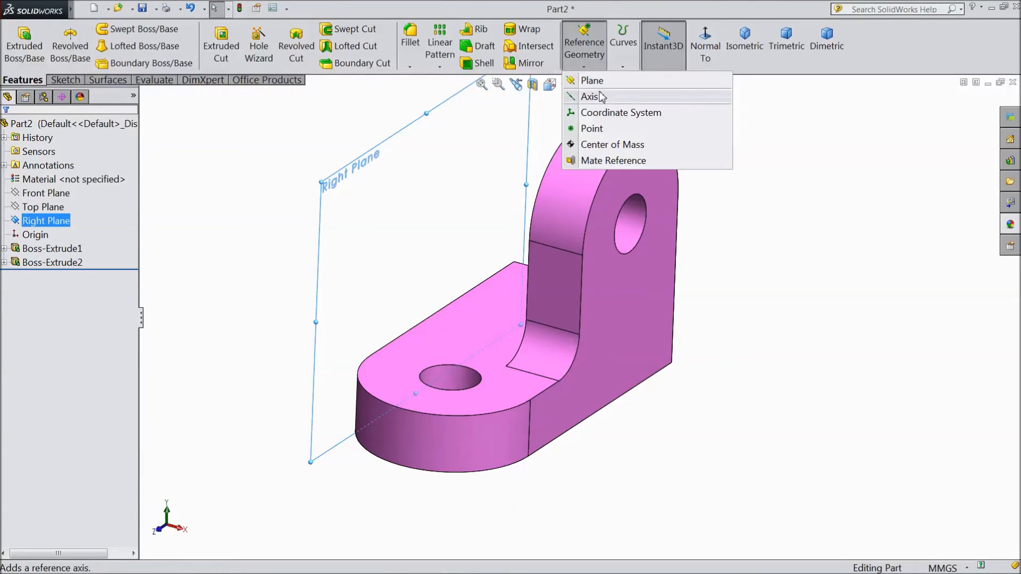
left_click(591, 81)
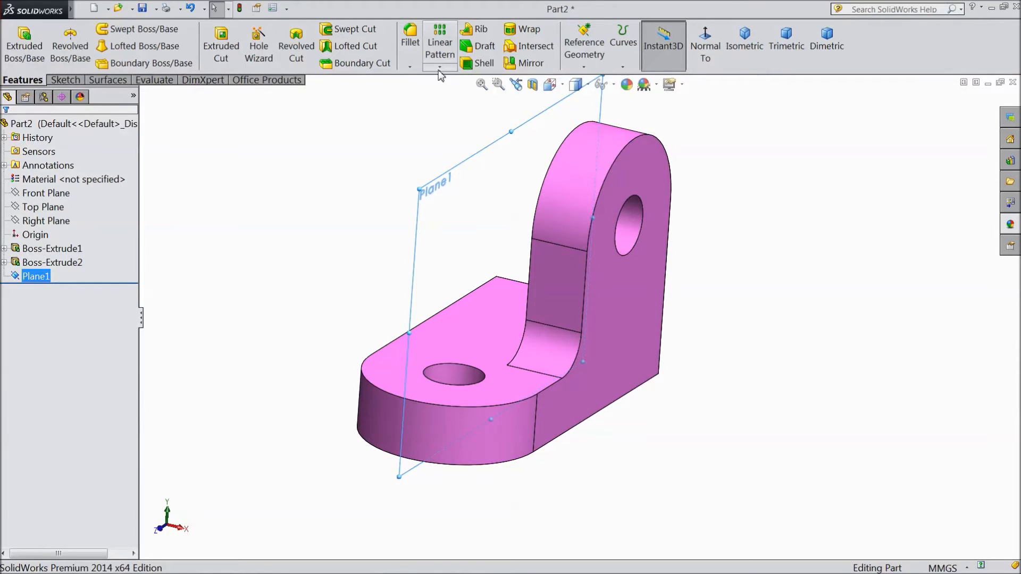
Mirror Boss-Extrude2 across Plane1 into a twin lug, then pick a base face for Sketch3
left_click(523, 63)
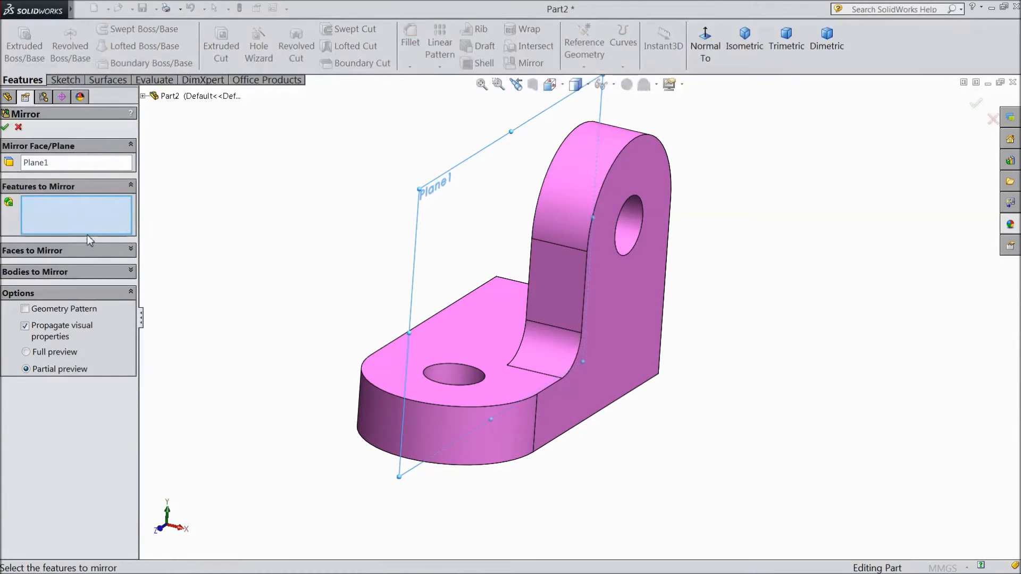
left_click(564, 310)
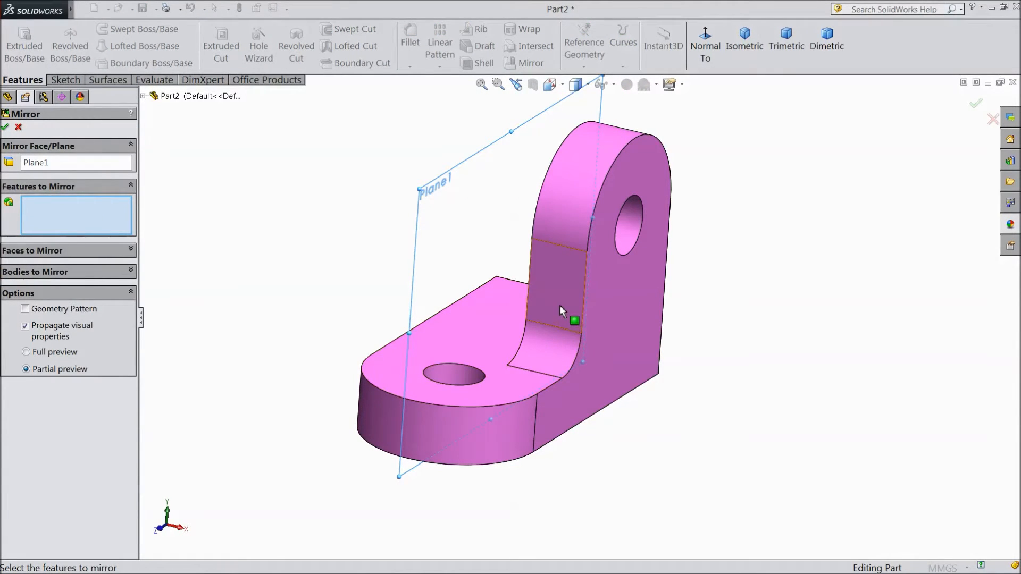
left_click(557, 308)
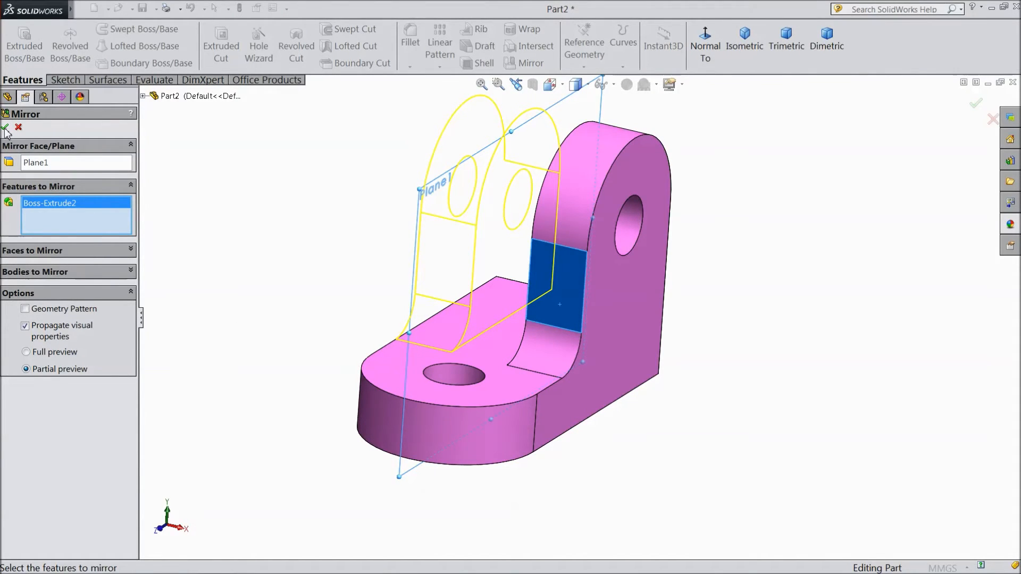
left_click(7, 126)
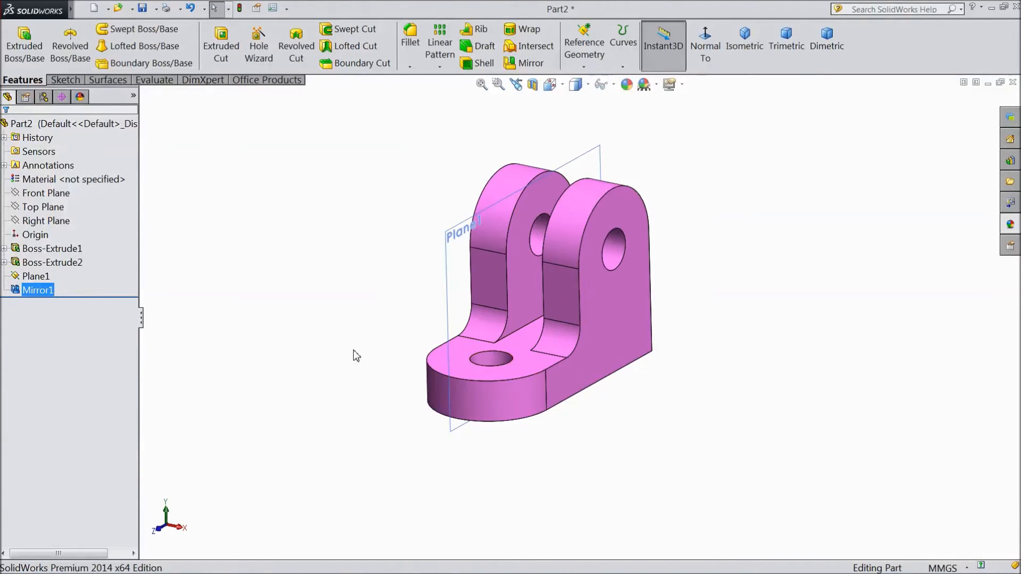
left_click(36, 277)
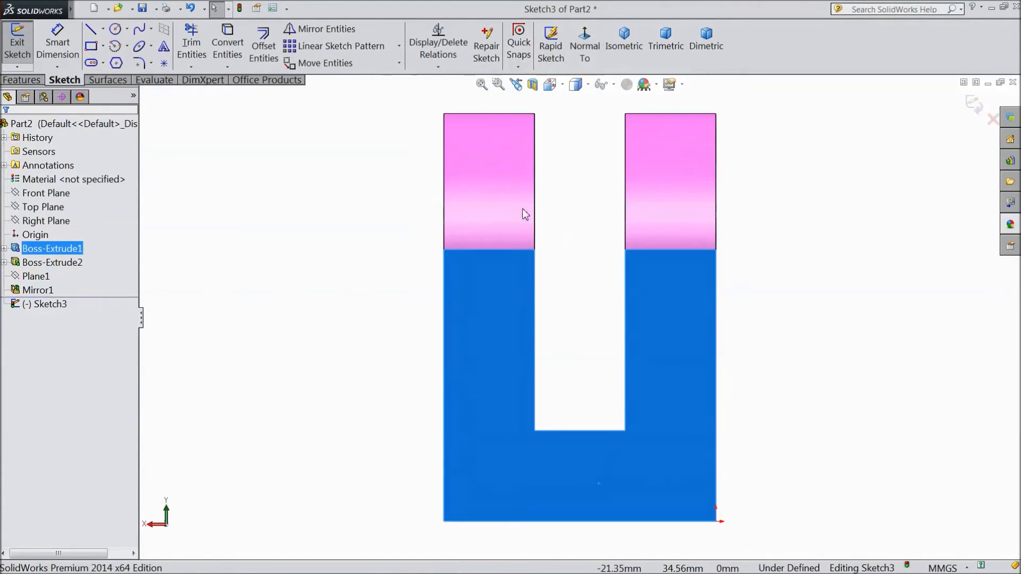
Draw the rectangle outline below the part and make its bottom edge construction geometry
left_click(91, 28)
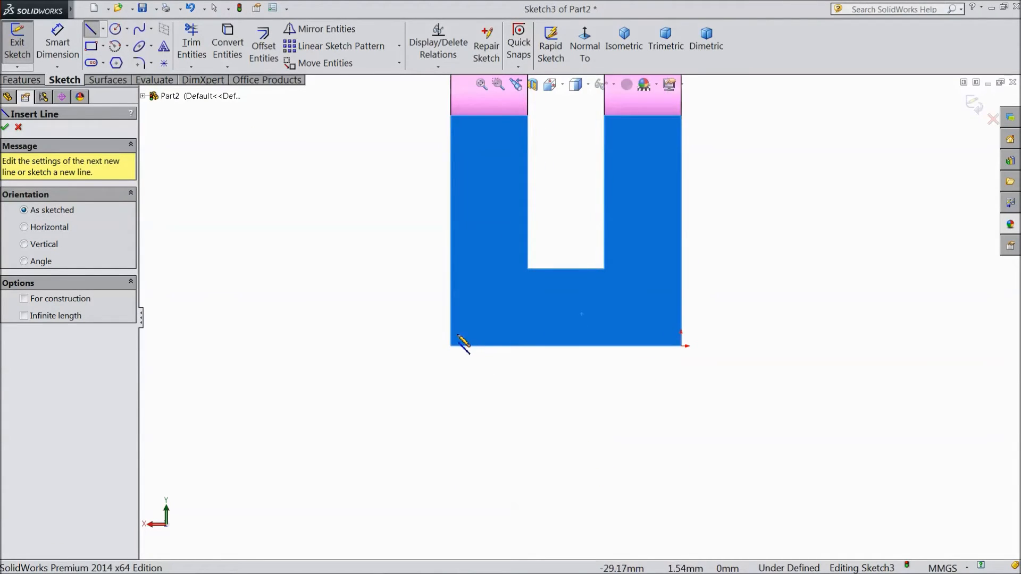
left_click_drag(454, 343, 457, 486)
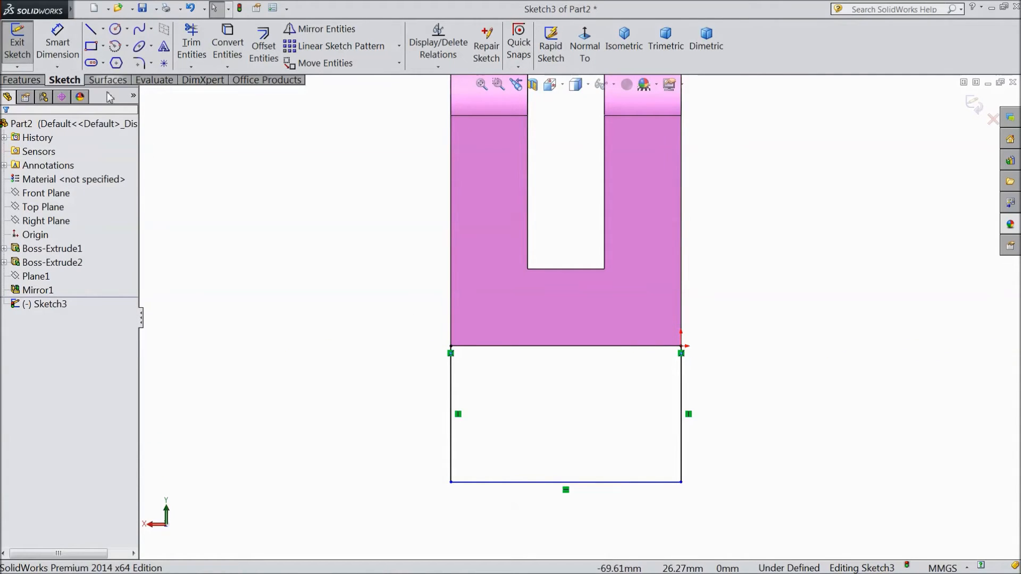
left_click(565, 489)
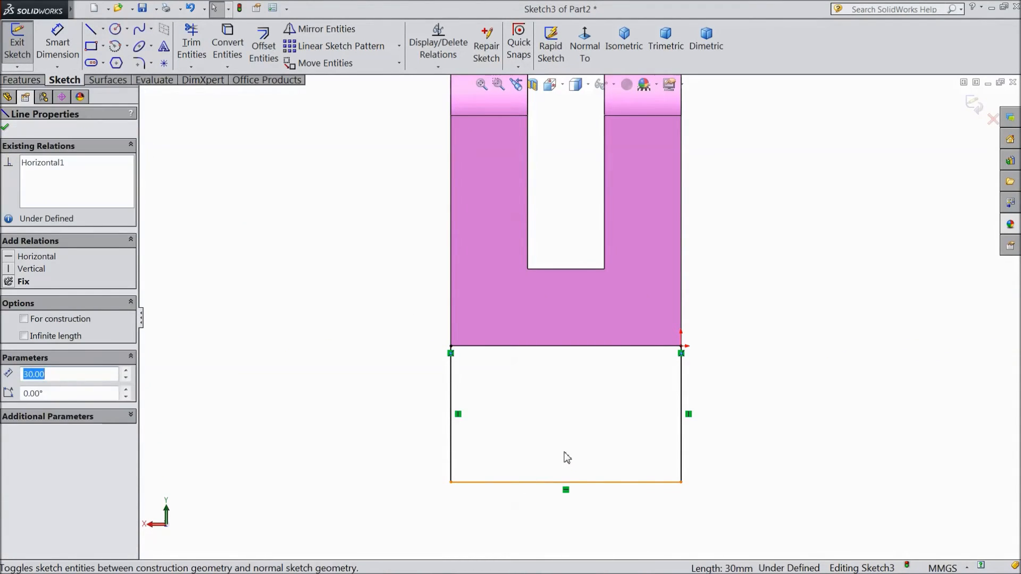
left_click(130, 43)
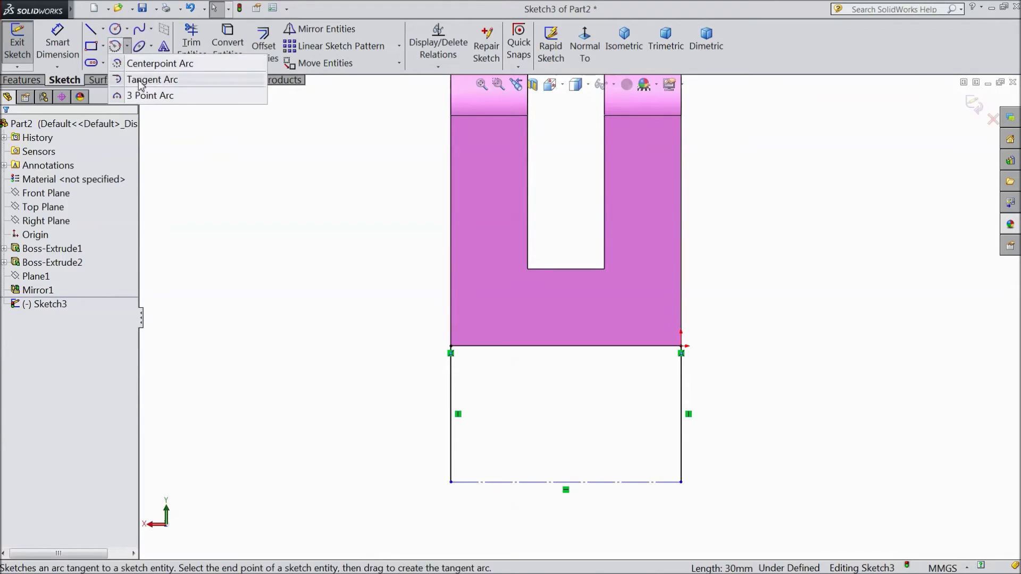
Switch to Centerpoint Arc to cap the outline with the 15 mm-radius semicircle
left_click(152, 79)
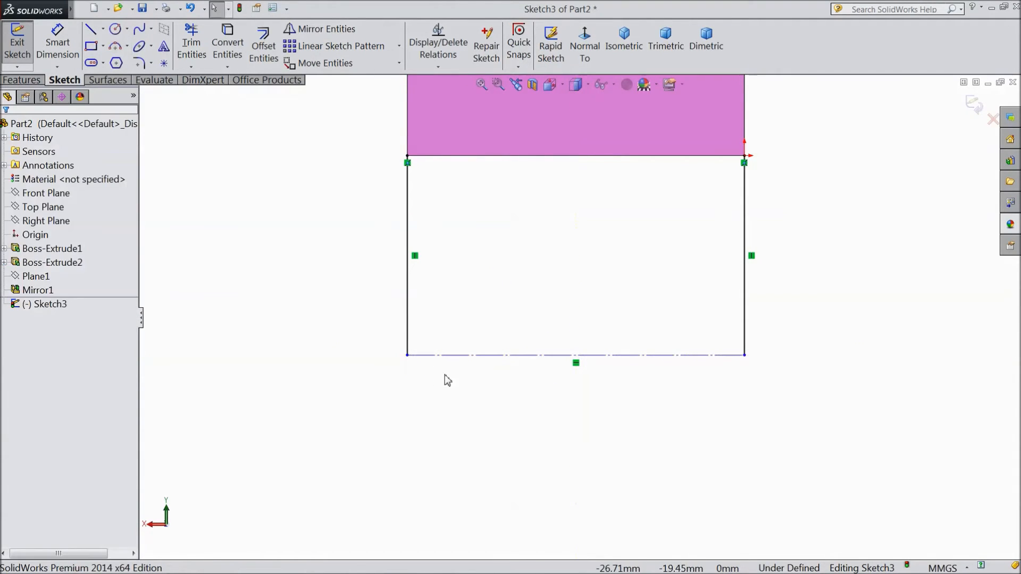
left_click(122, 44)
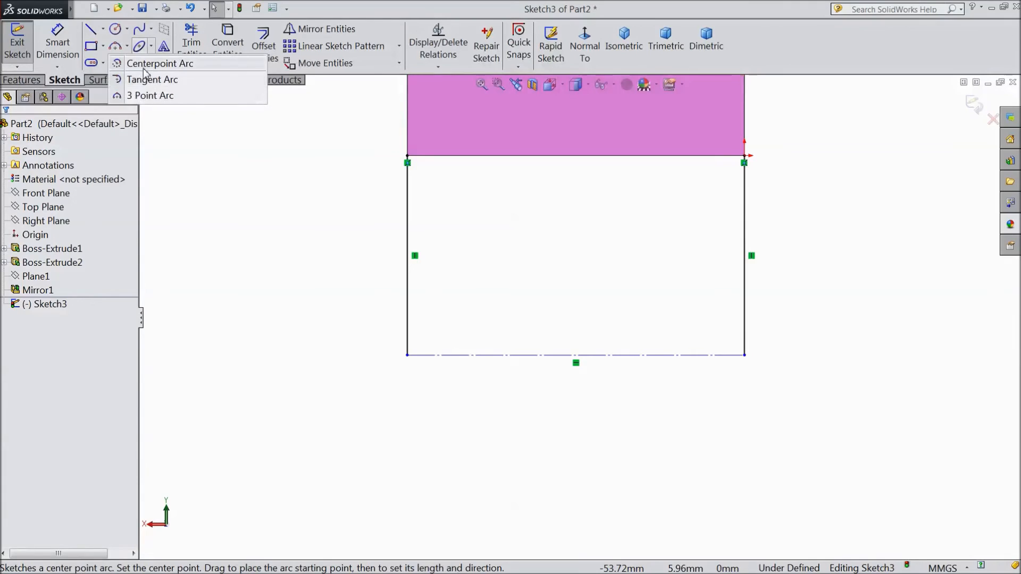
left_click(161, 64)
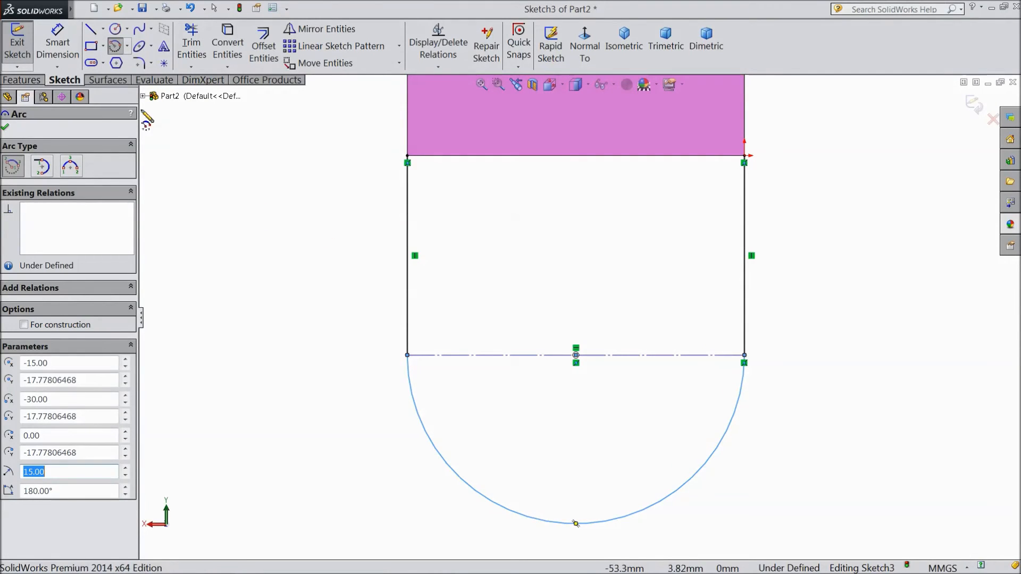
Dimension the lug's straight side to 20 mm
left_click(407, 255)
type("2")
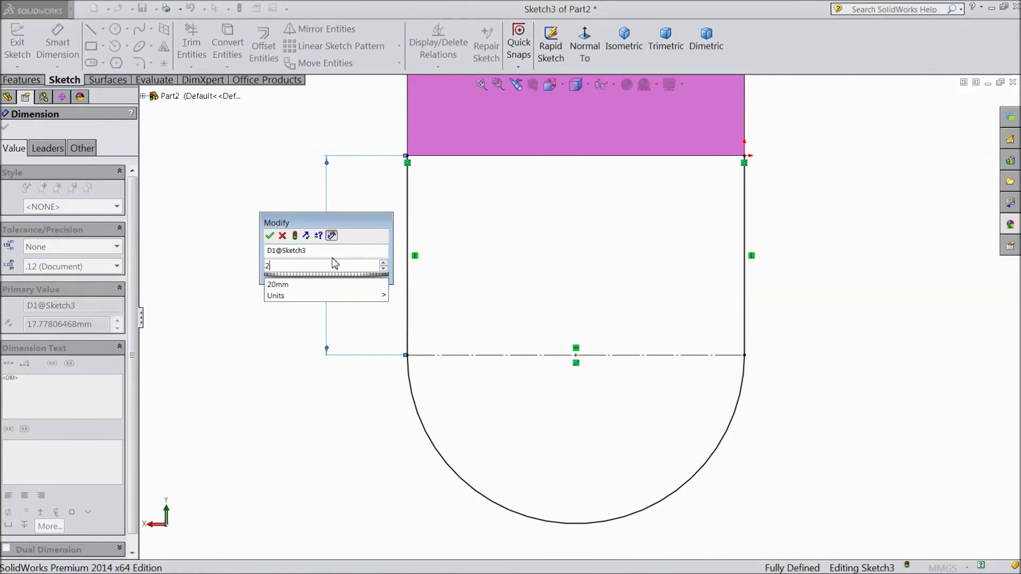
left_click(270, 235)
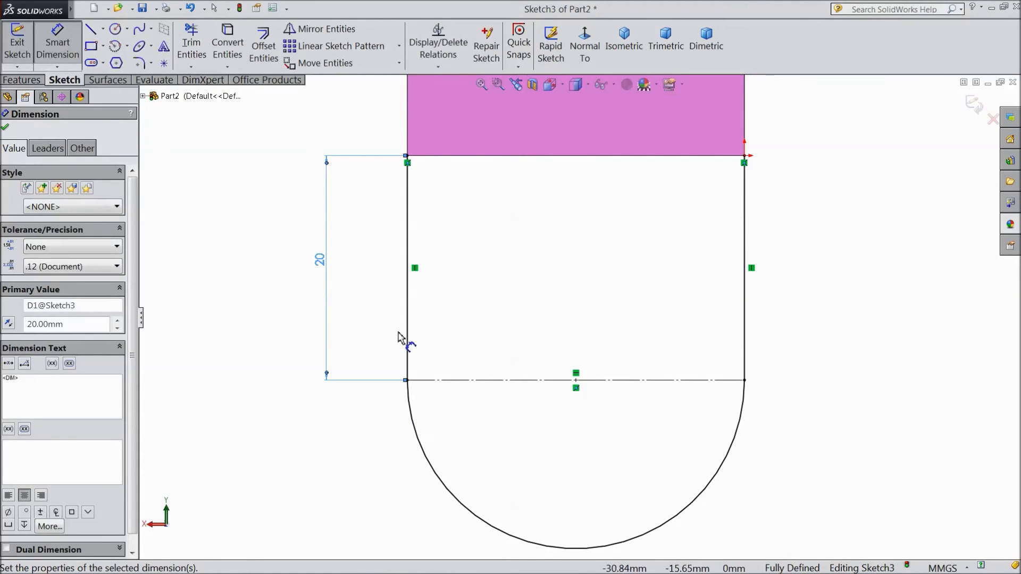
Draw a 10 mm diameter hole circle at the arc centre
left_click(111, 28)
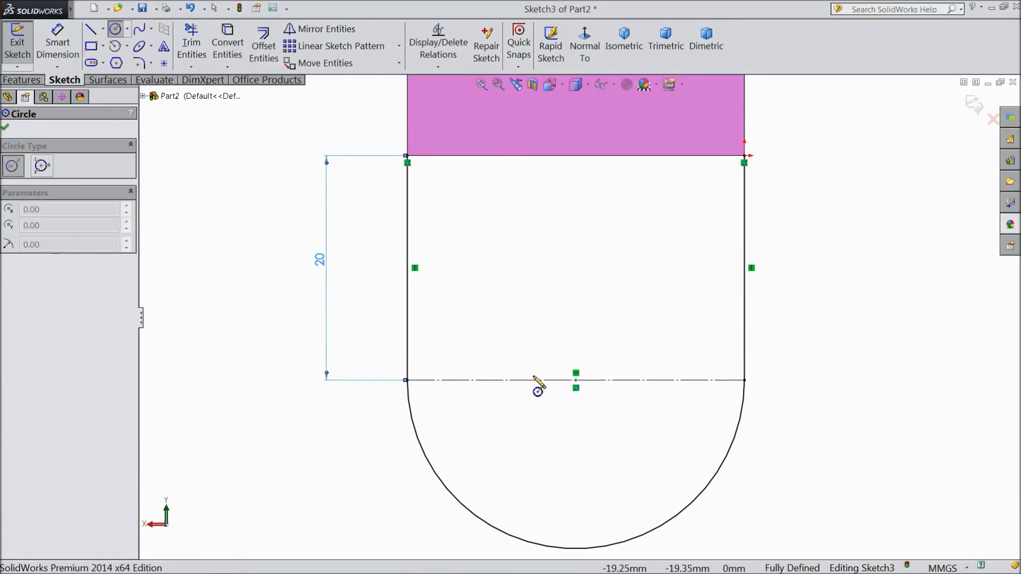
left_click_drag(577, 381, 537, 332)
type("10")
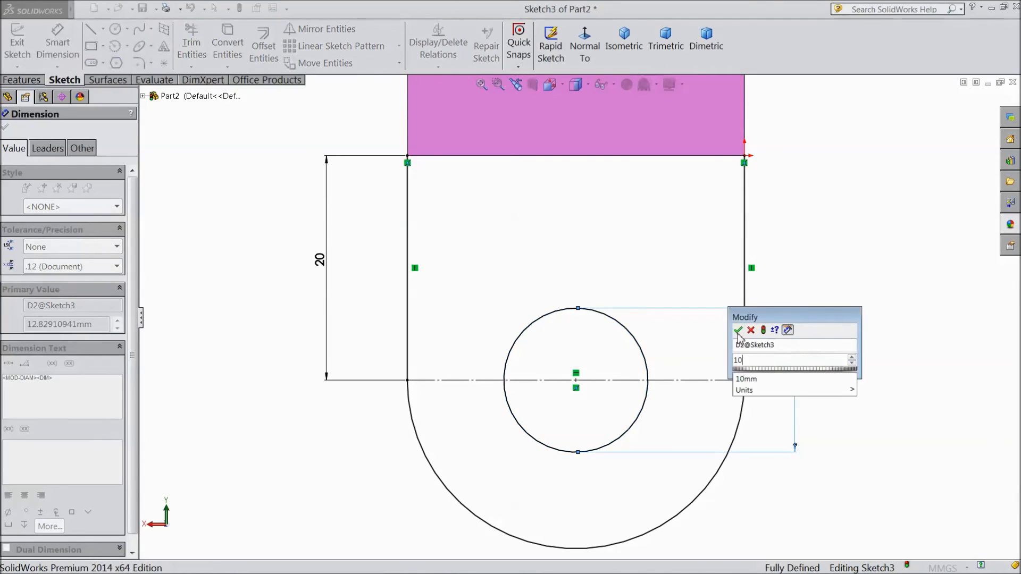
left_click(738, 330)
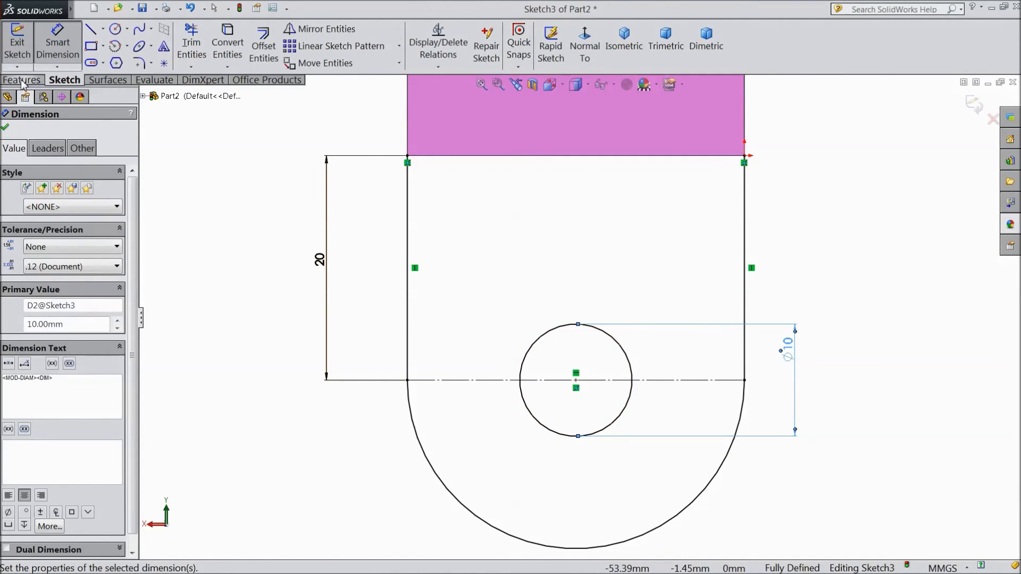
left_click(21, 78)
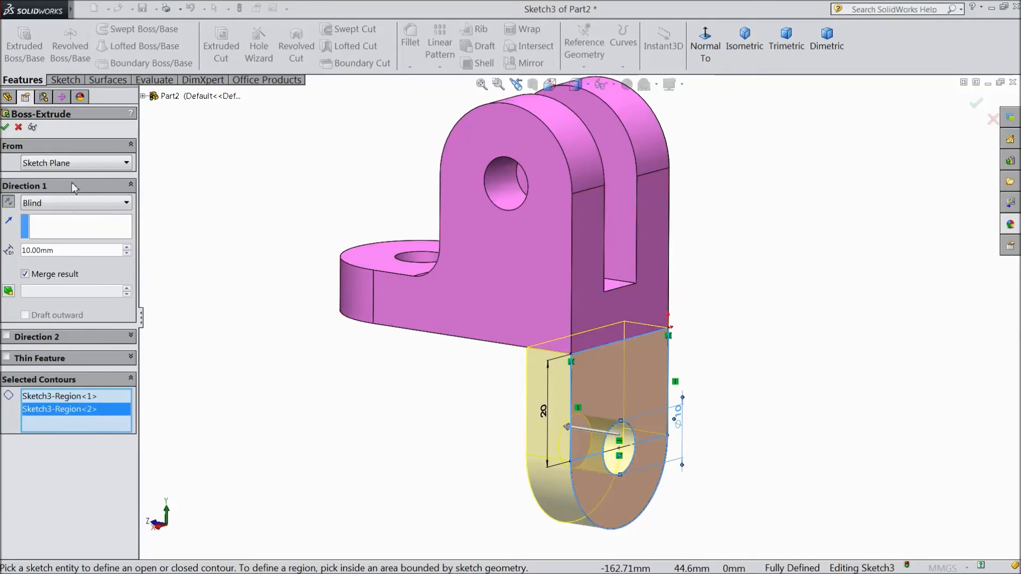
Extrude the lug sketch 10 mm as Boss-Extrude3 with its hole cut through
left_click(6, 128)
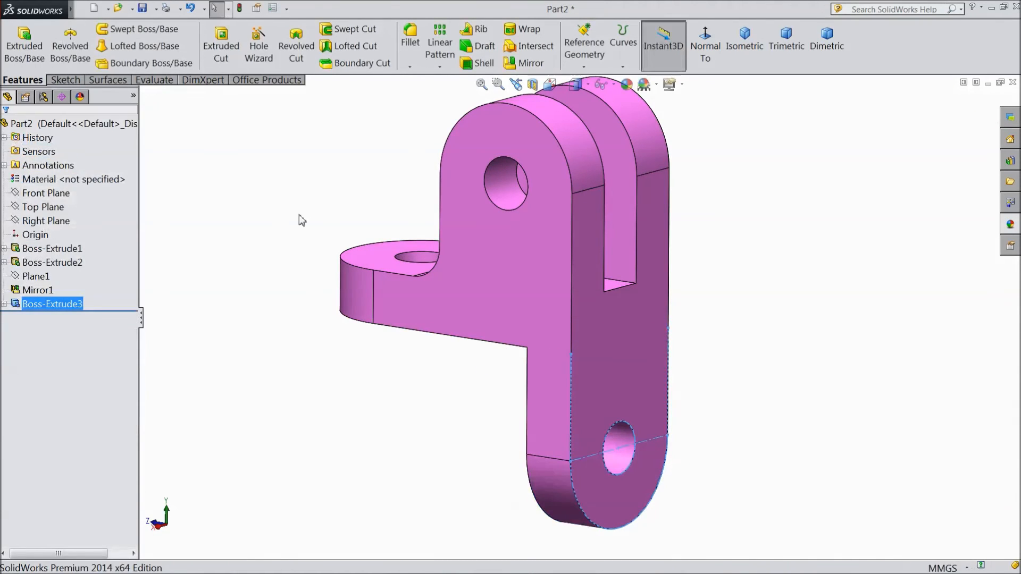
left_click(411, 38)
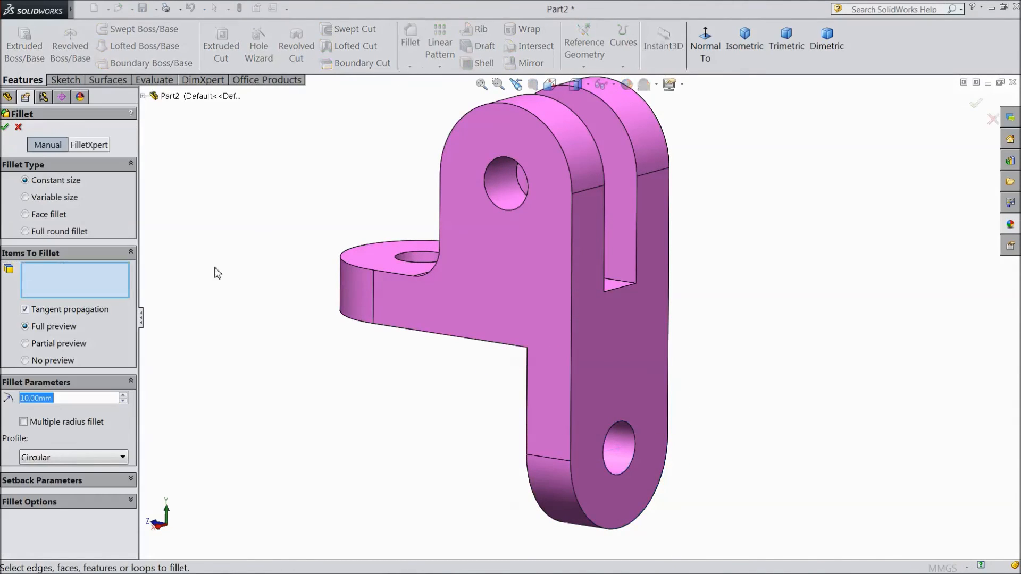
Apply a 6 mm fillet (Fillet1) to the inner edge where the downward lug meets the base
type("6.00mm")
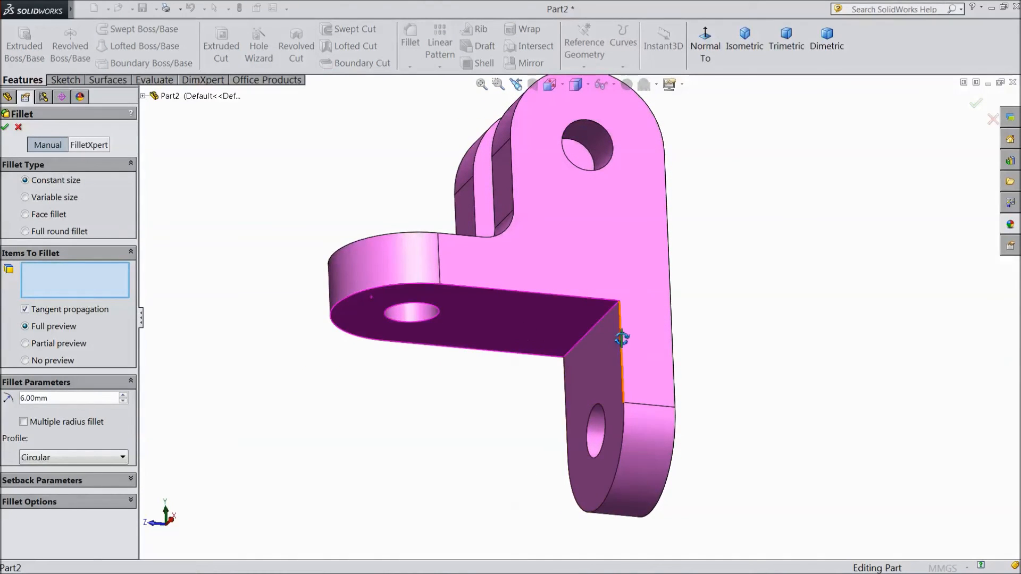
left_click(621, 340)
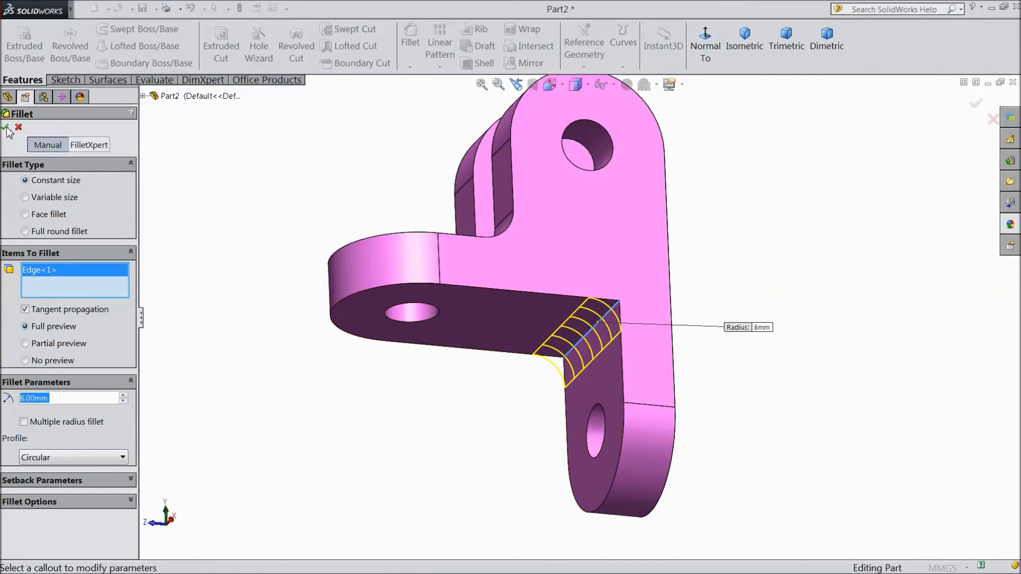
left_click(6, 127)
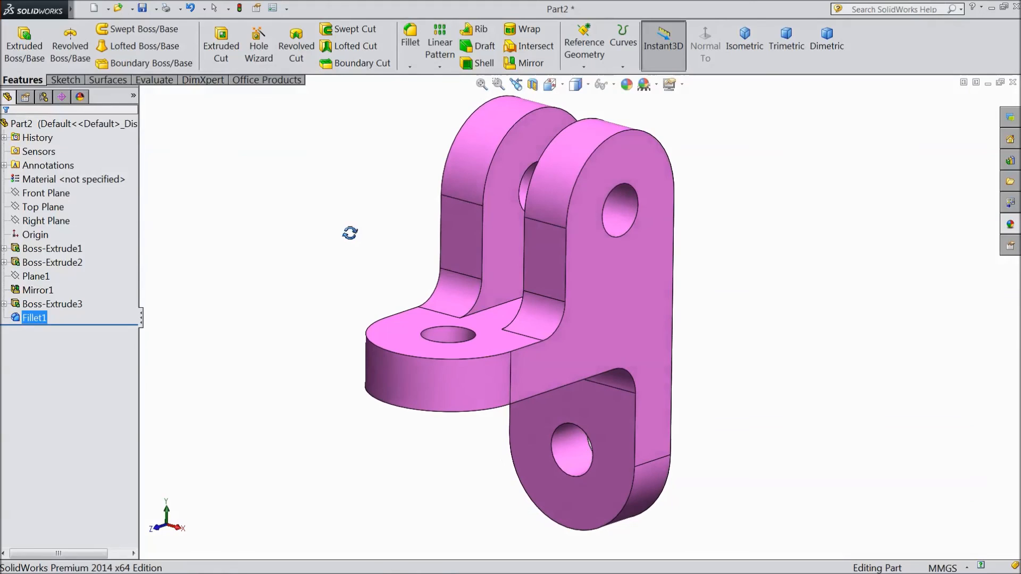
left_click(203, 80)
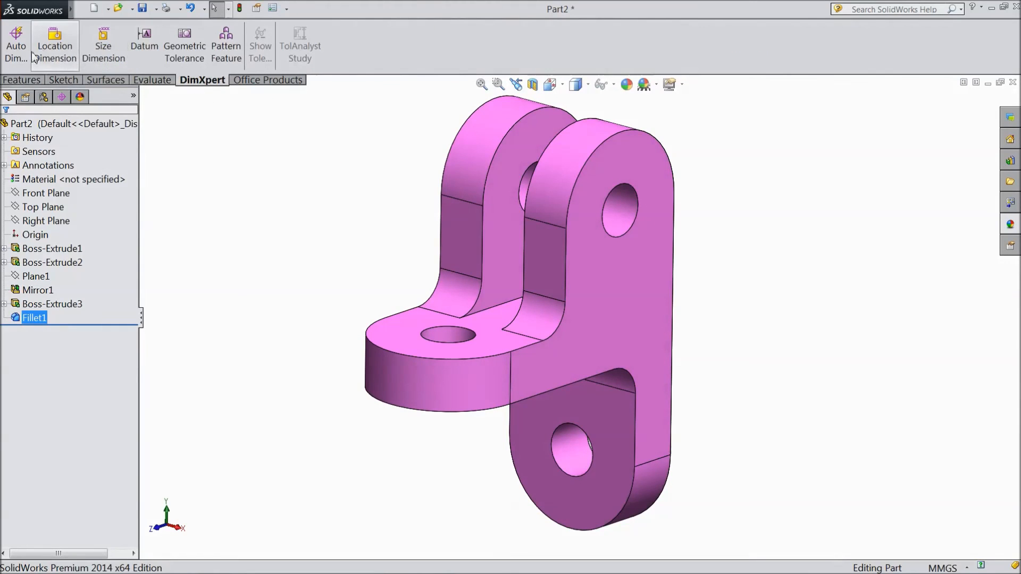
Run Auto Dimension Scheme with defaults and inspect the 3x R6 fillet callout
left_click(15, 40)
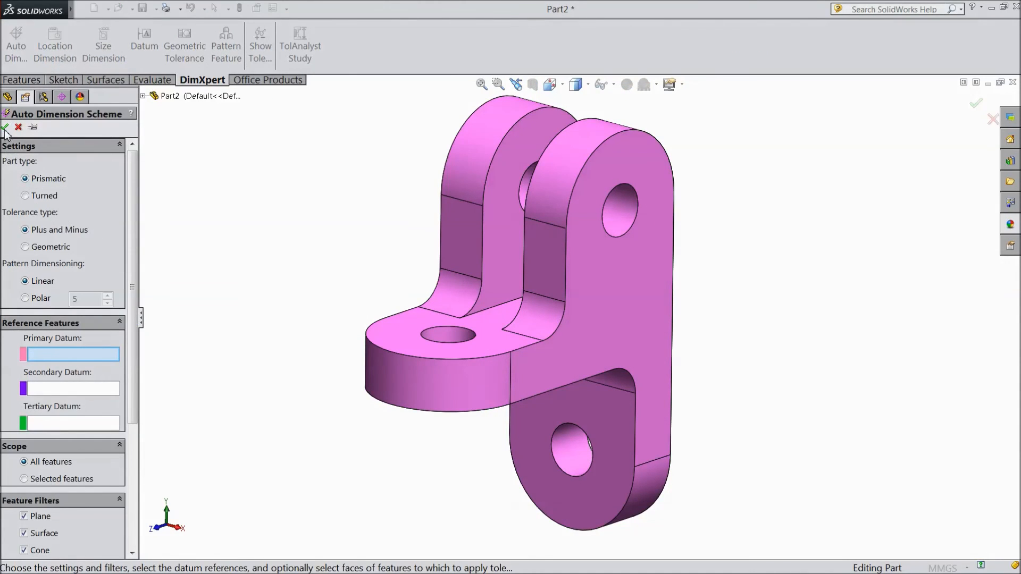
left_click(7, 128)
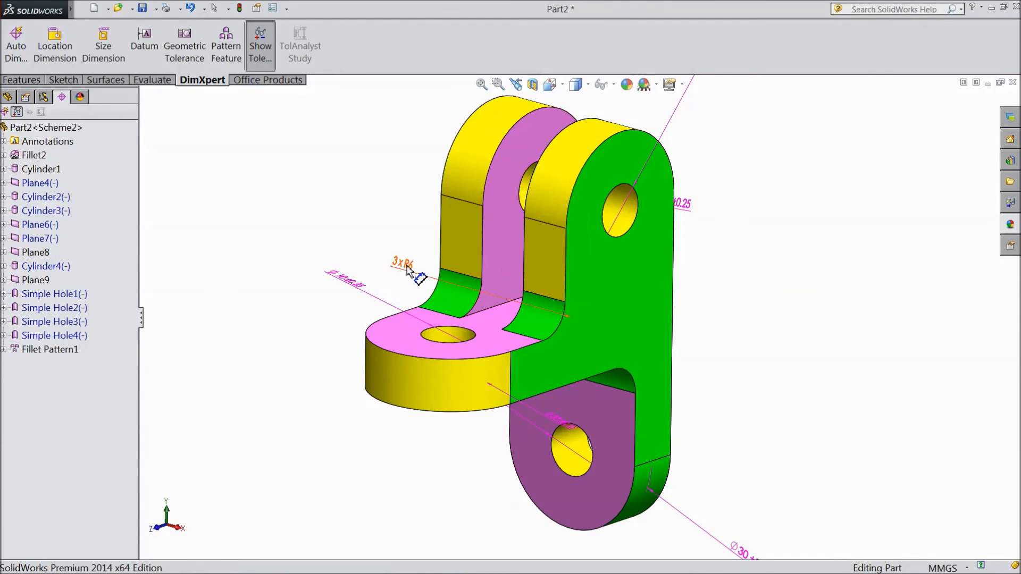
left_click(404, 268)
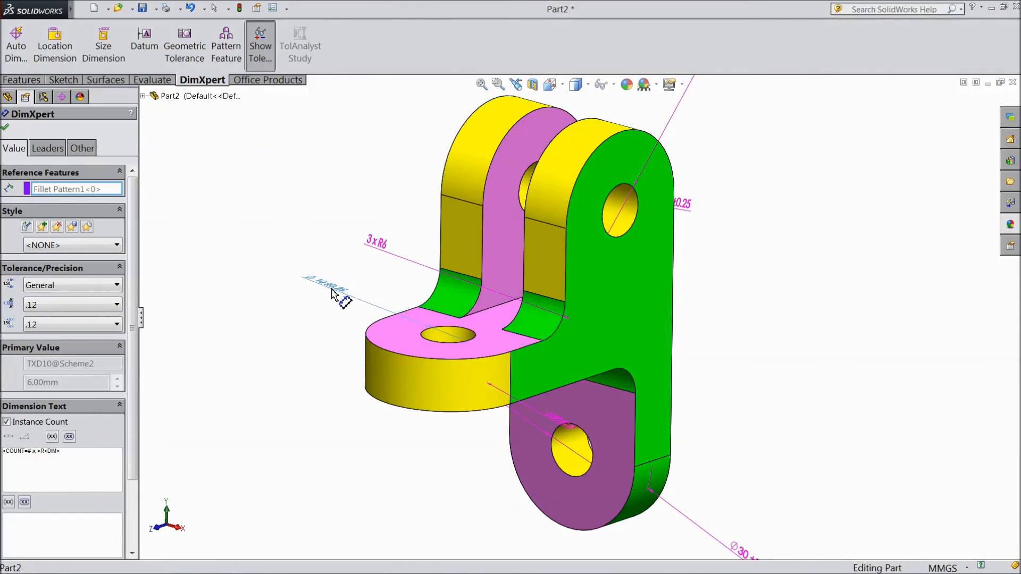
left_click(681, 203)
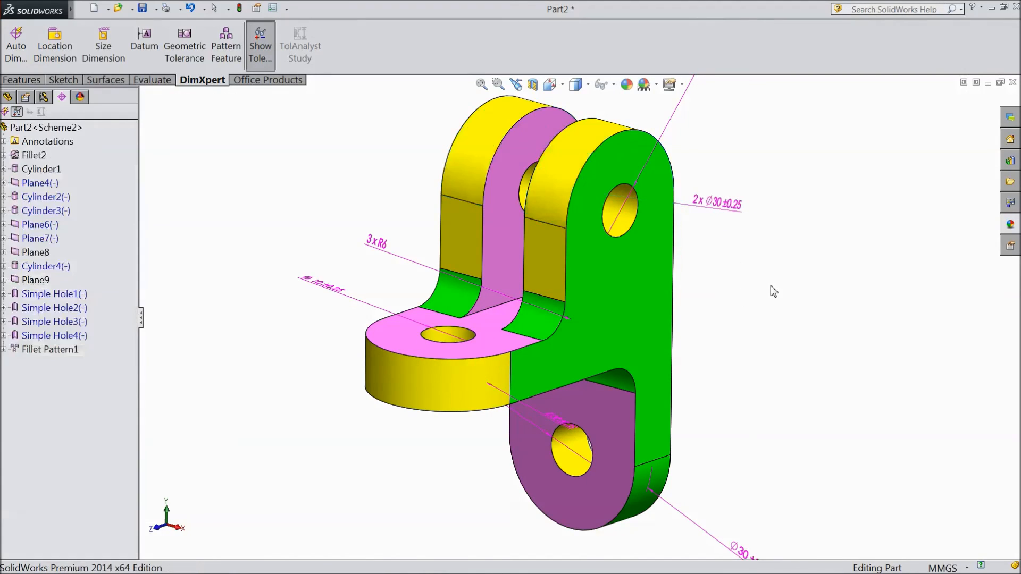
mouse_move(767, 285)
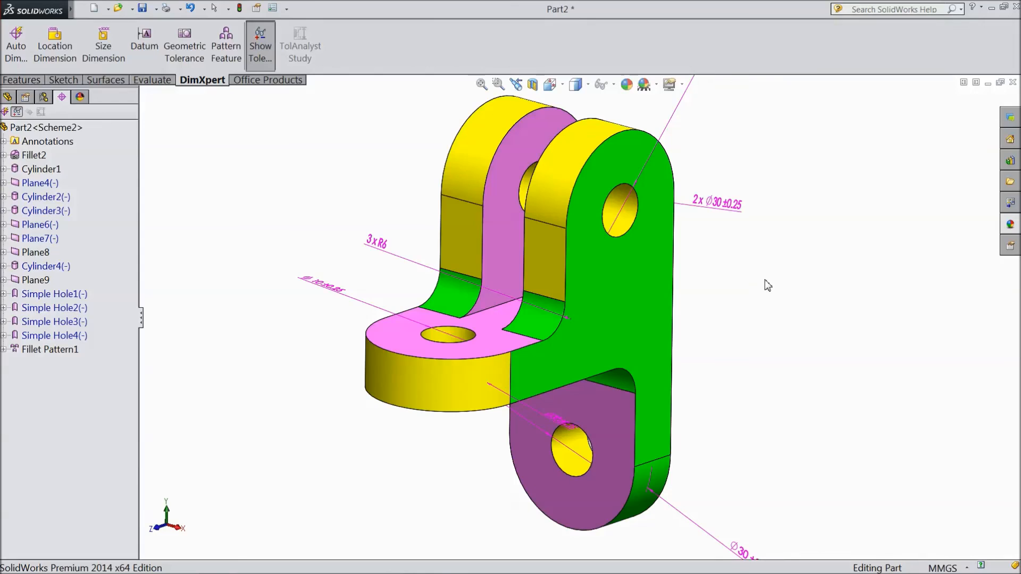